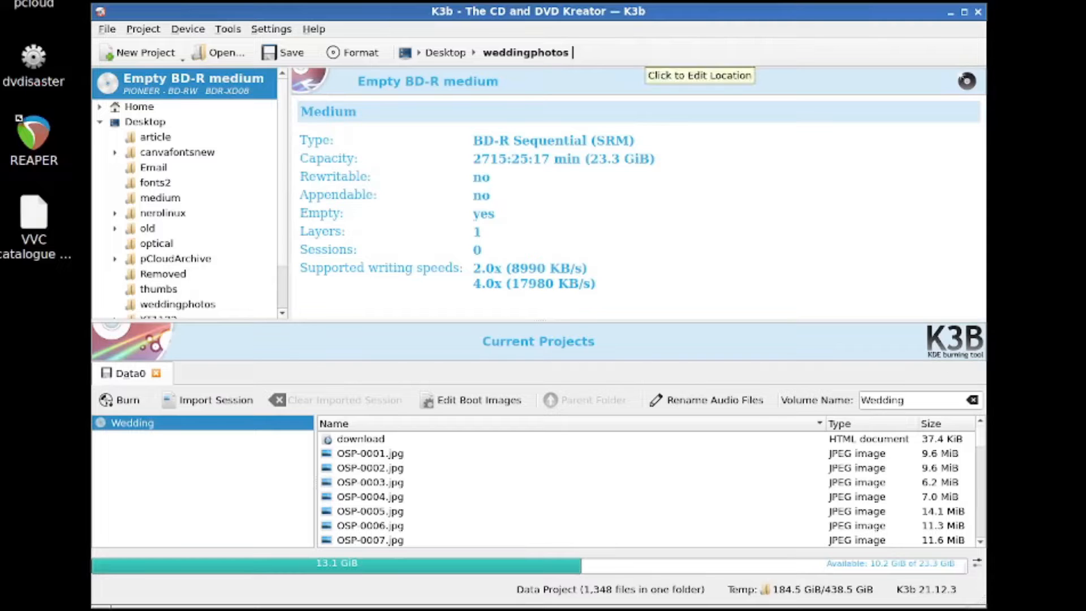
pyautogui.moveTo(571, 52)
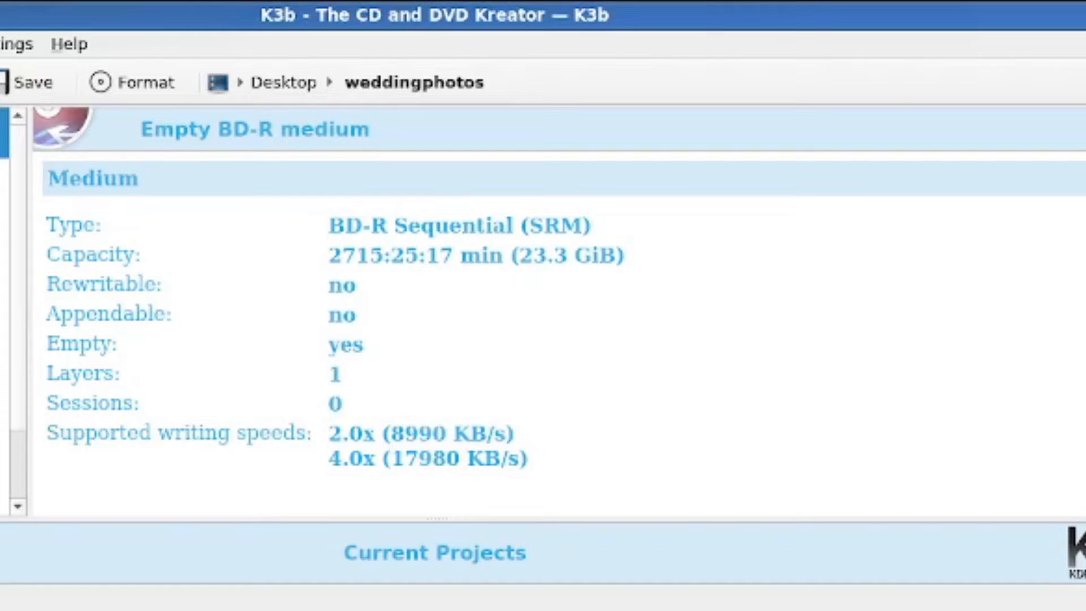
# Review the supported writing speeds, then bring up the Configure K3b settings window
pyautogui.doubleClick(427, 433)
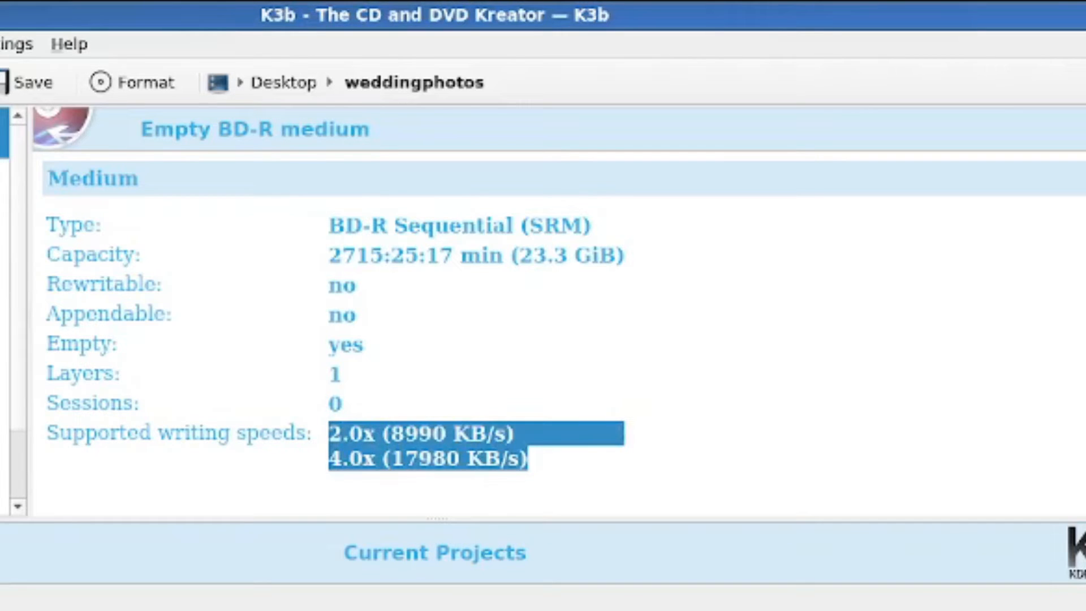
pyautogui.click(415, 433)
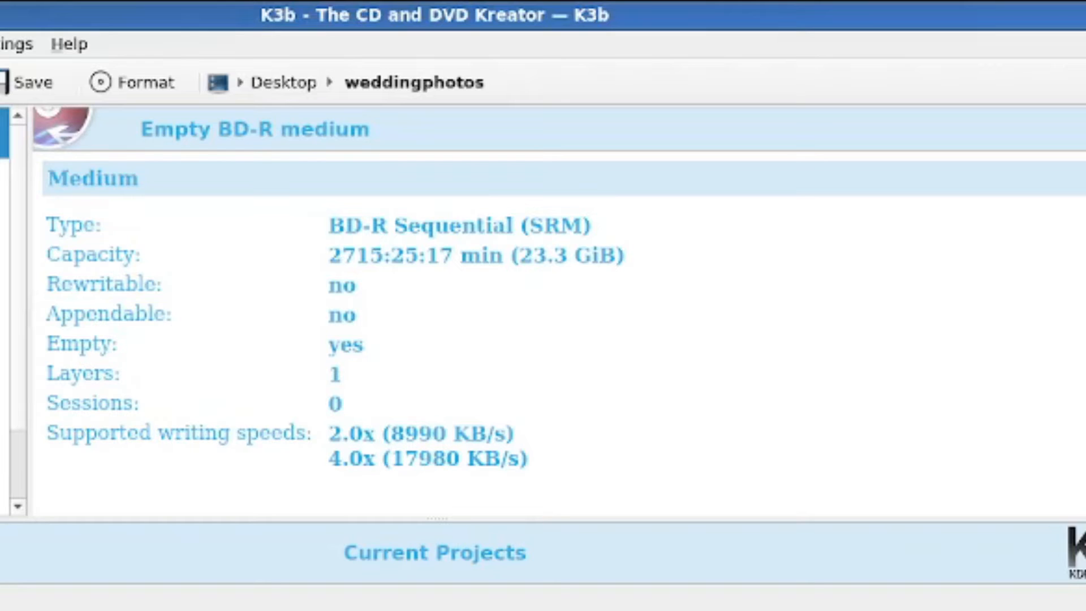
pyautogui.doubleClick(427, 459)
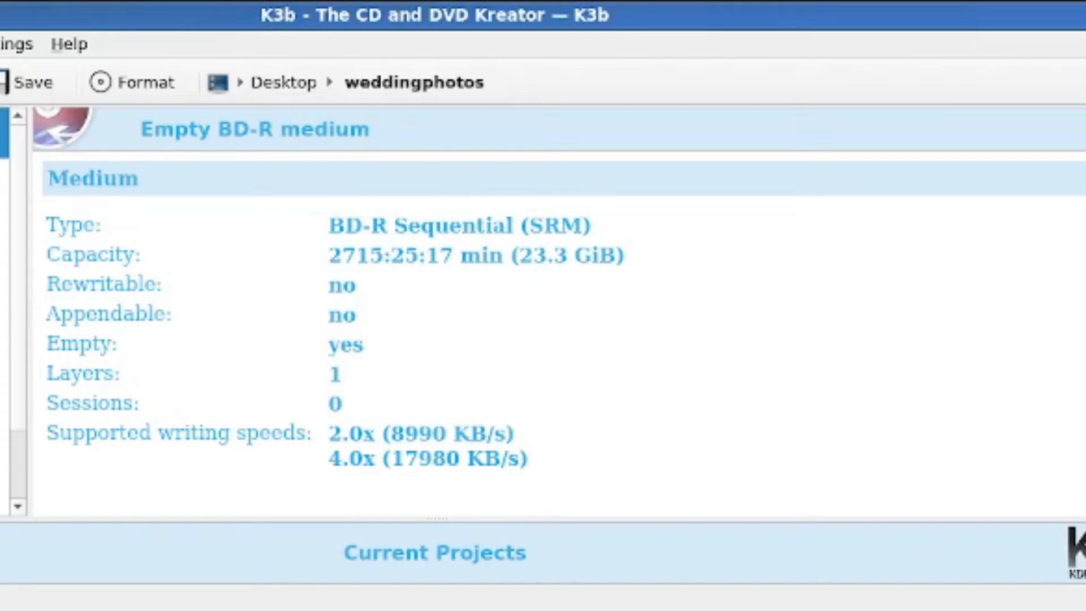
pyautogui.click(15, 44)
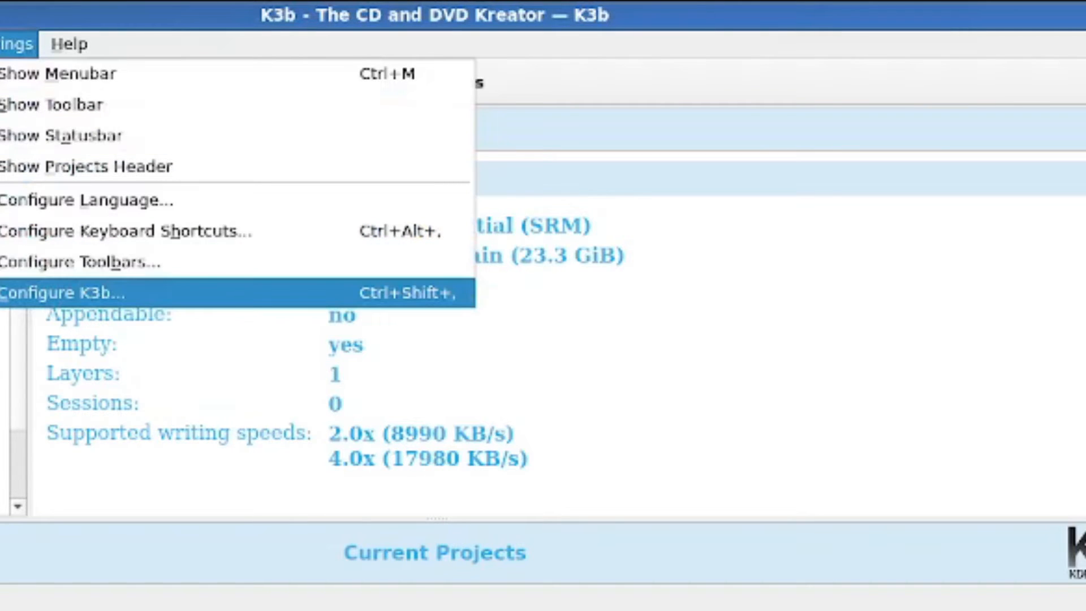
pyautogui.moveTo(62, 291)
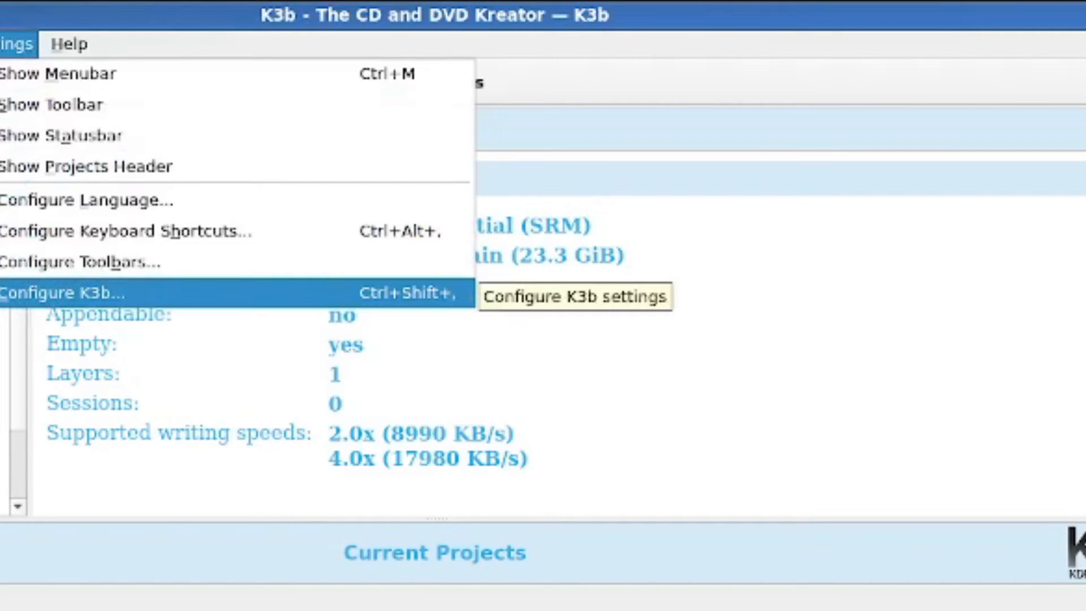
pyautogui.click(69, 292)
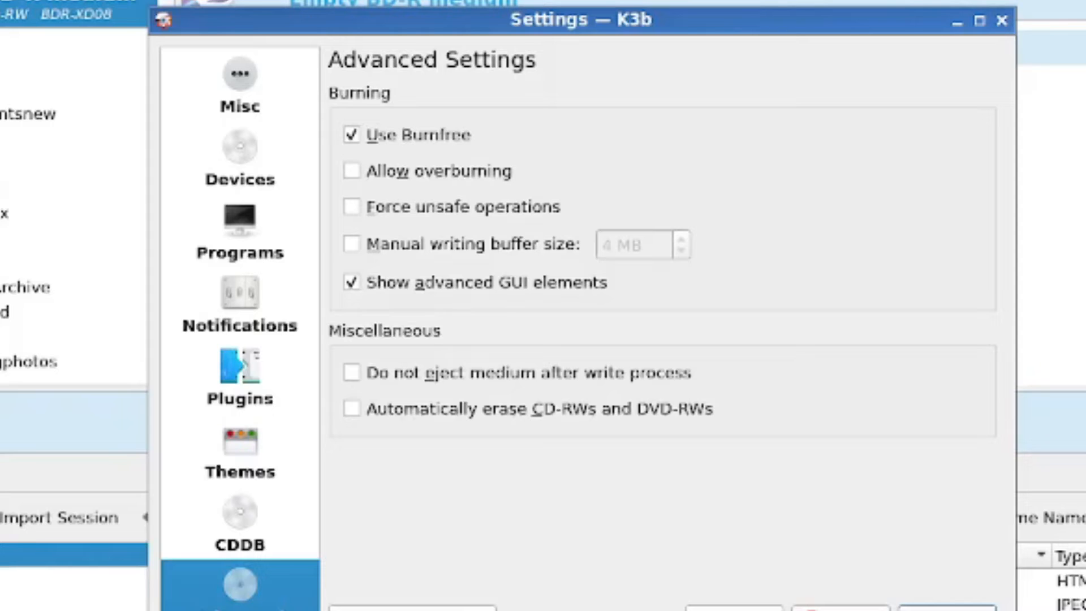
# Review Notifications and the external Programs list with their Permissions, then close the settings
pyautogui.click(239, 304)
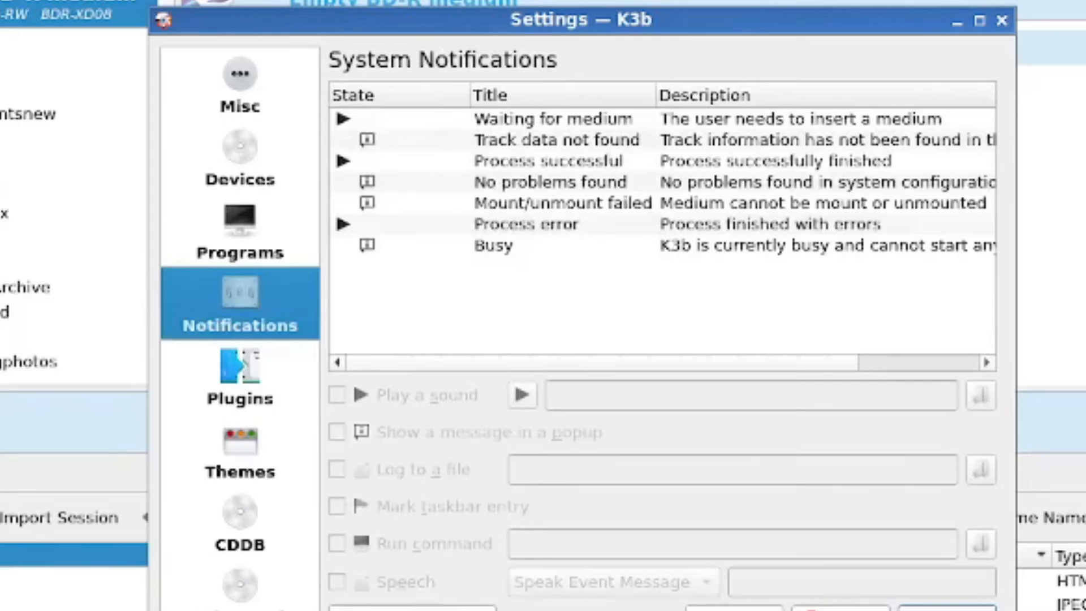
pyautogui.click(240, 232)
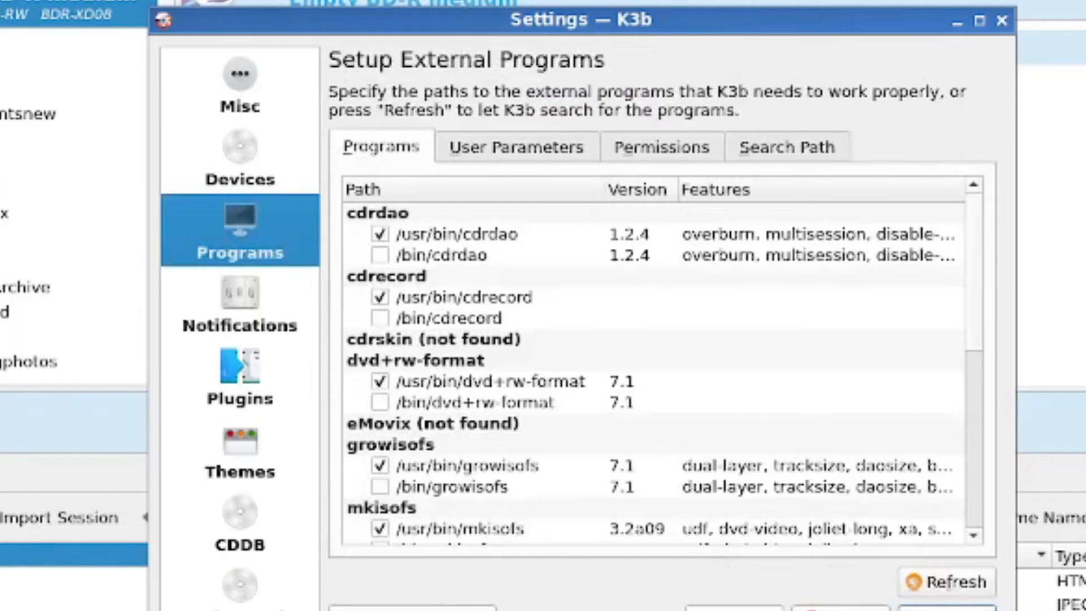
pyautogui.scroll(-3)
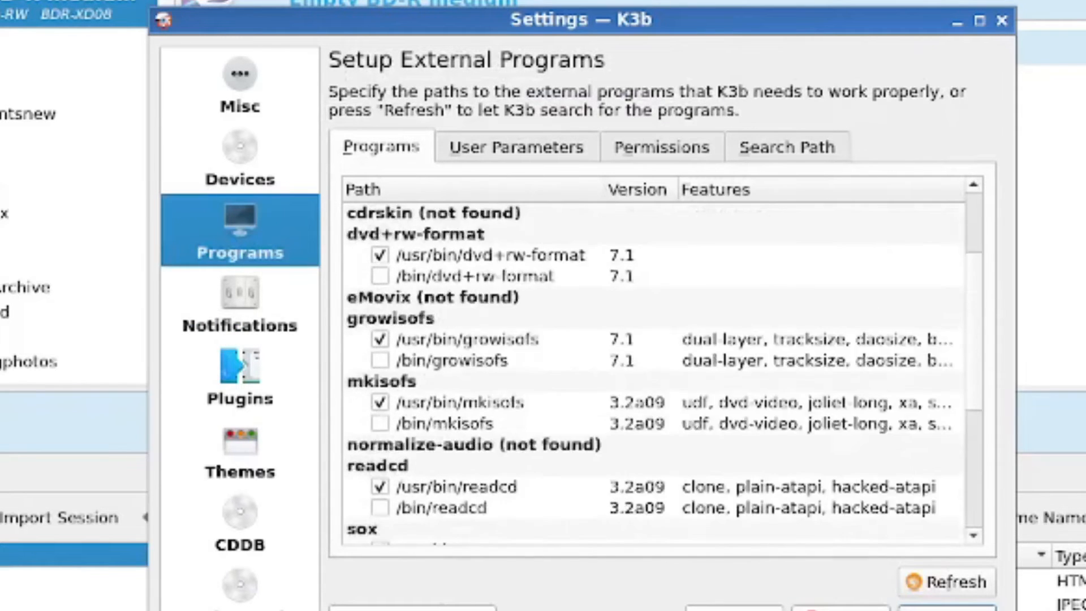
pyautogui.scroll(3)
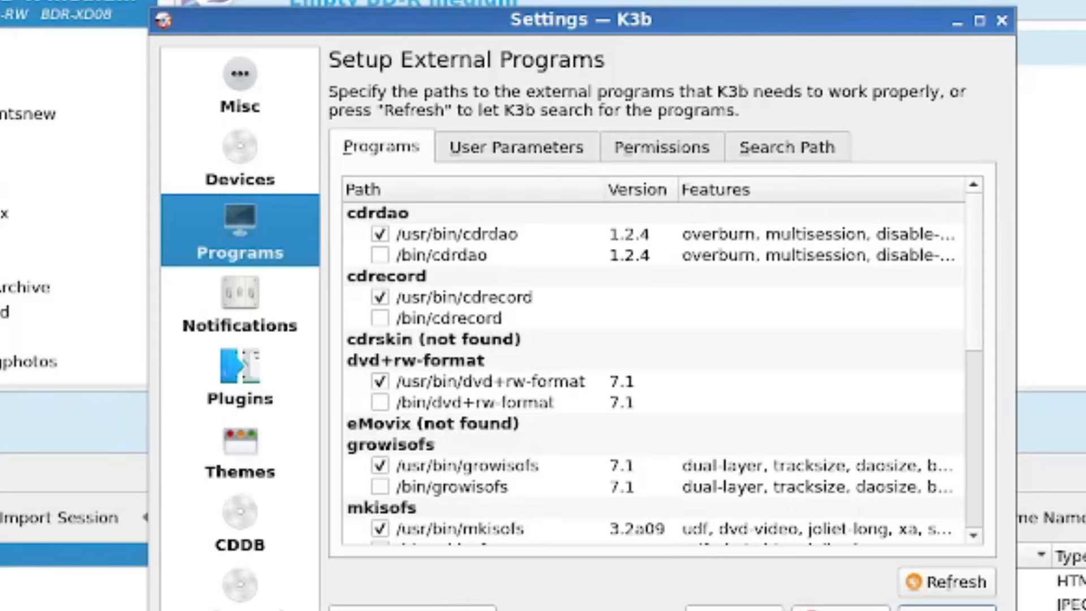
pyautogui.click(516, 146)
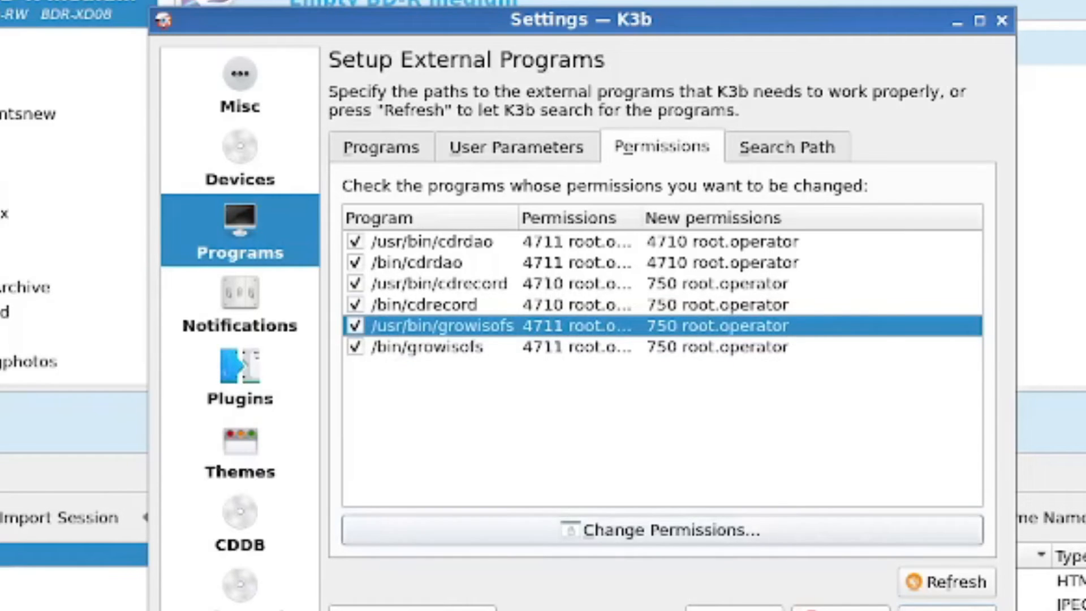
pyautogui.click(646, 529)
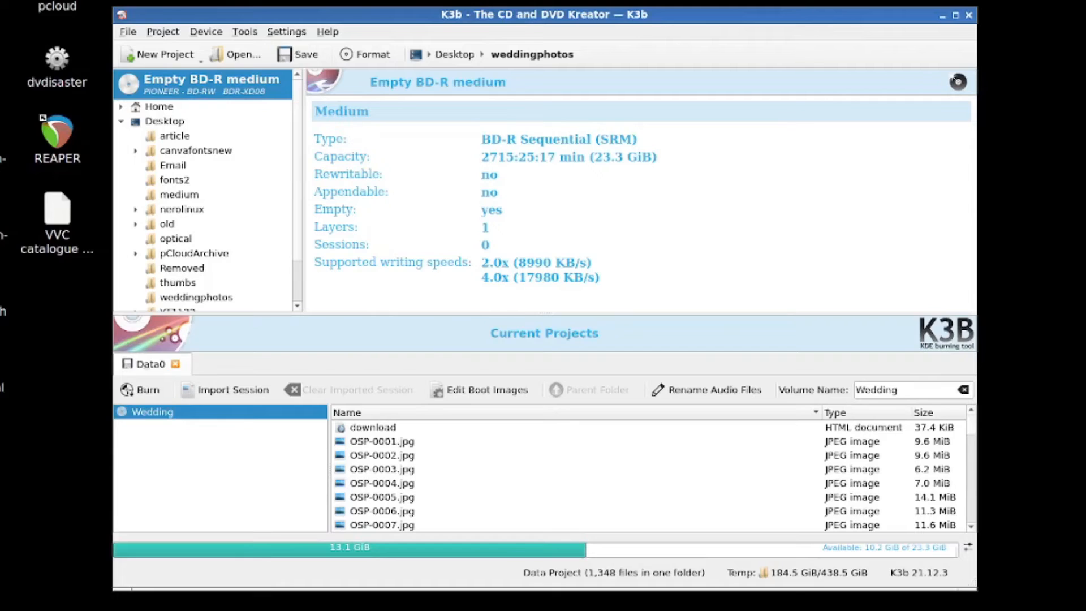
# Select OSP-0001/0002/0003.jpg in the project list and bring up the Burn window for Wedding
pyautogui.click(383, 468)
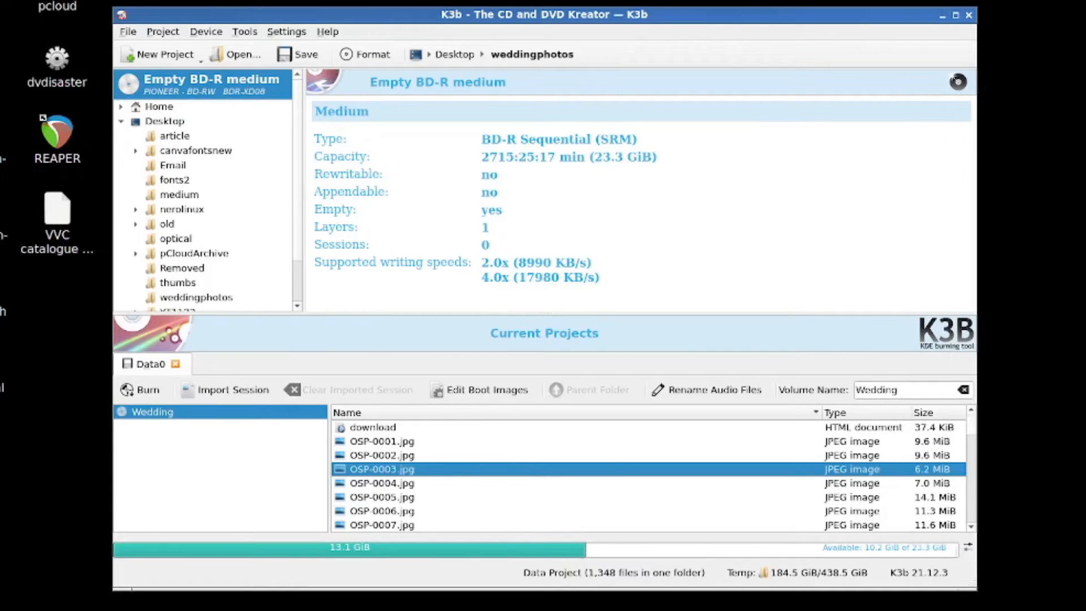
pyautogui.click(382, 455)
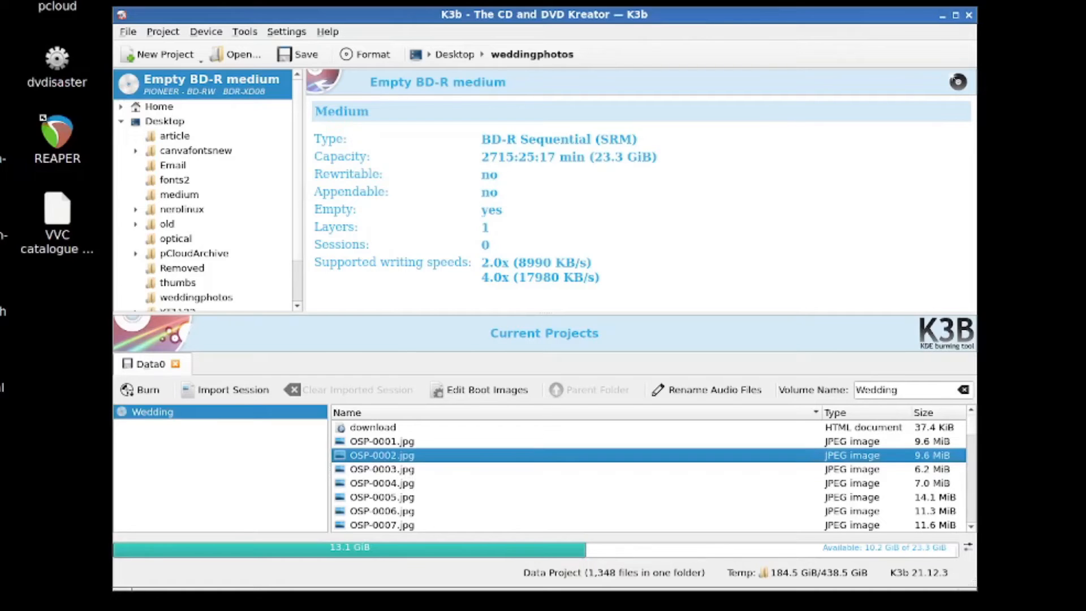
pyautogui.click(381, 442)
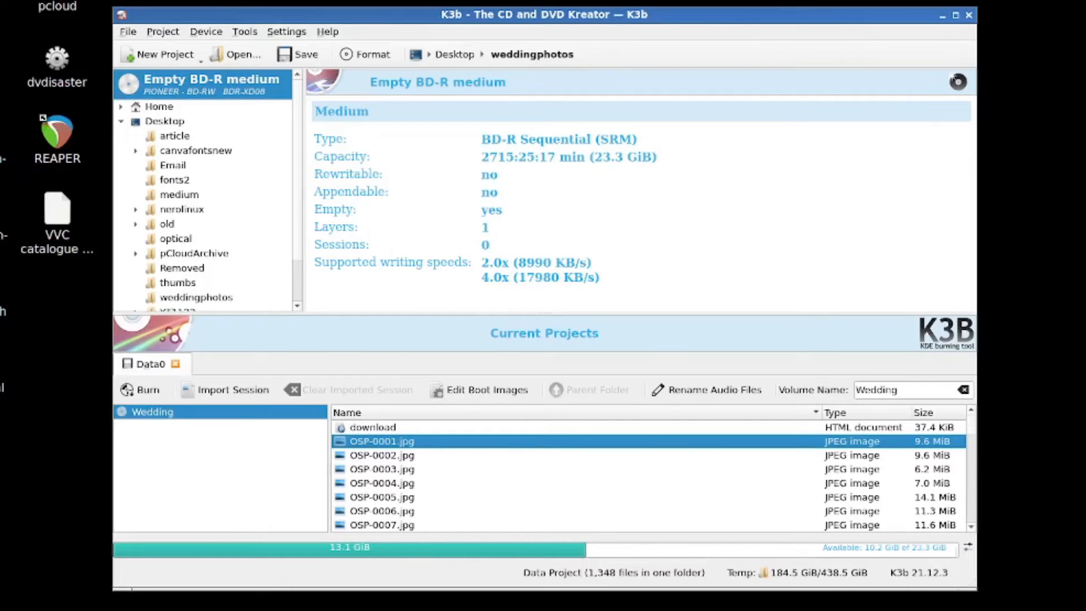
pyautogui.click(381, 468)
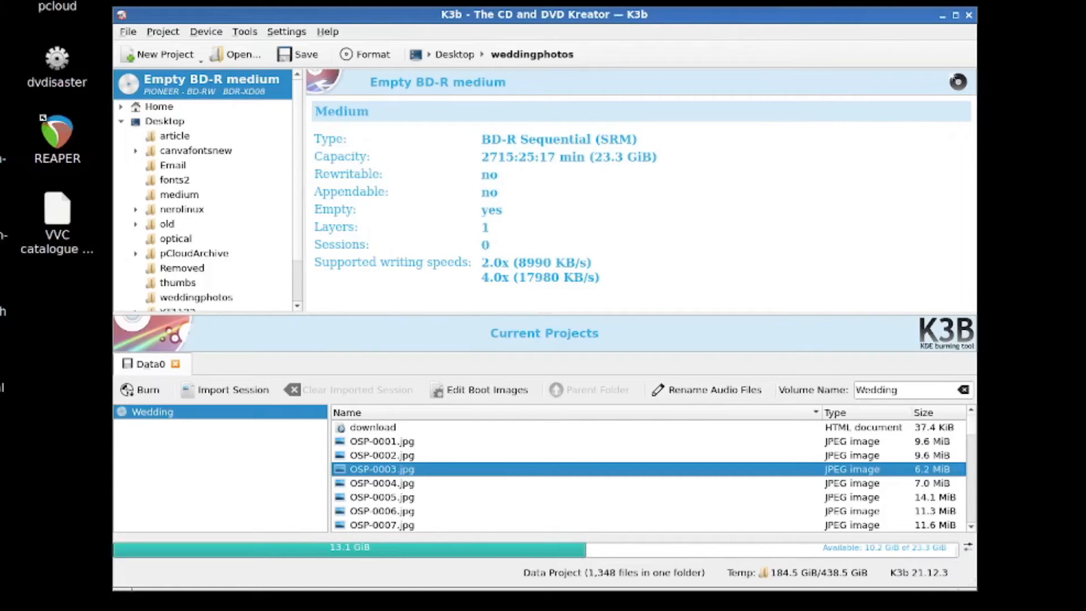
pyautogui.click(140, 389)
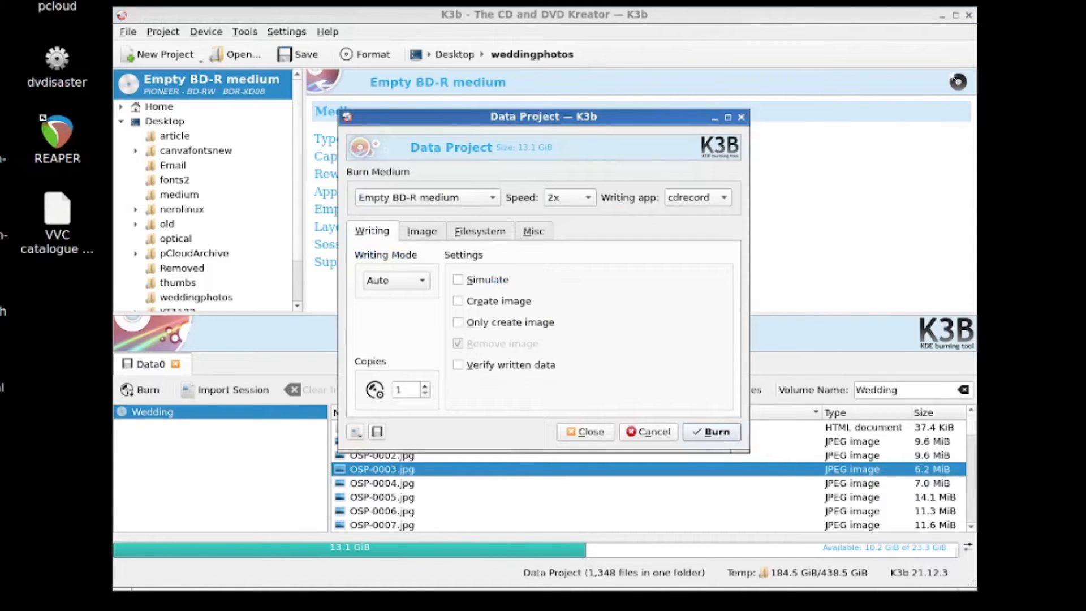
# Keep the burn speed at 2x and choose growisofs as the writing application
pyautogui.click(567, 197)
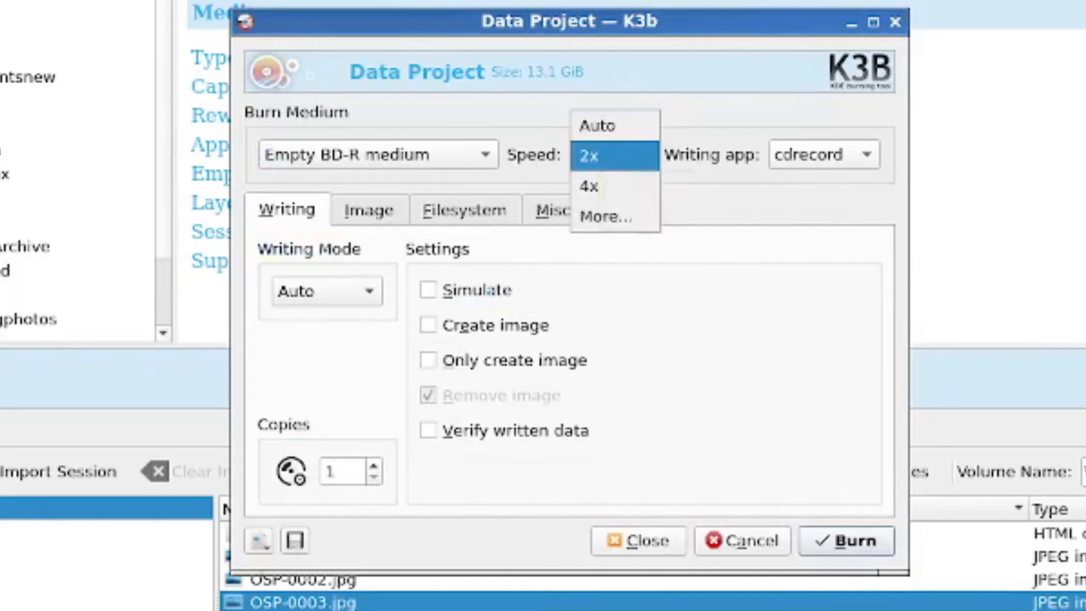
pyautogui.click(589, 155)
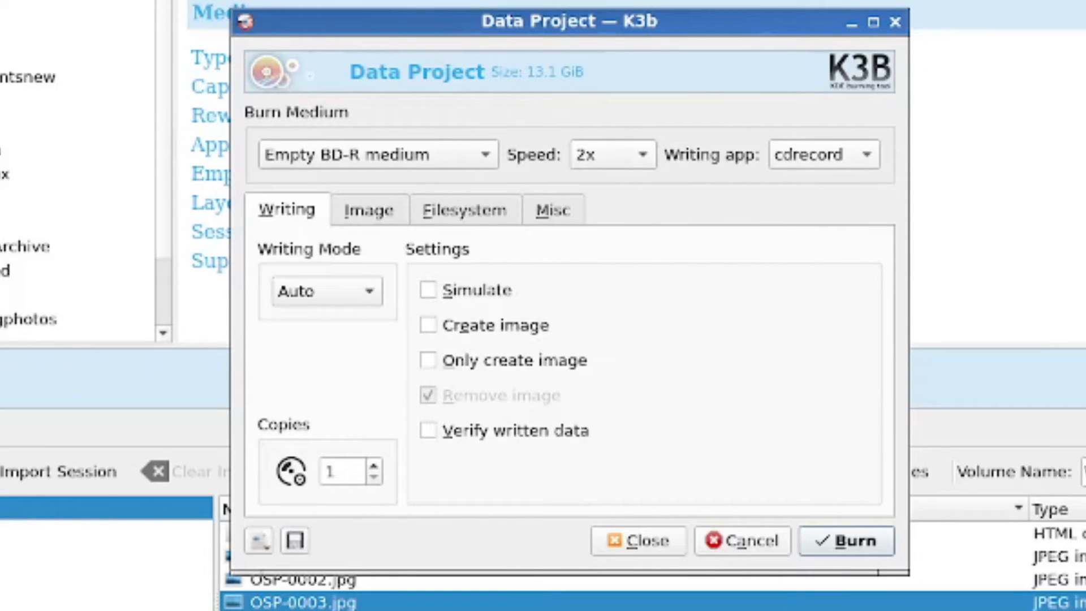
pyautogui.click(822, 154)
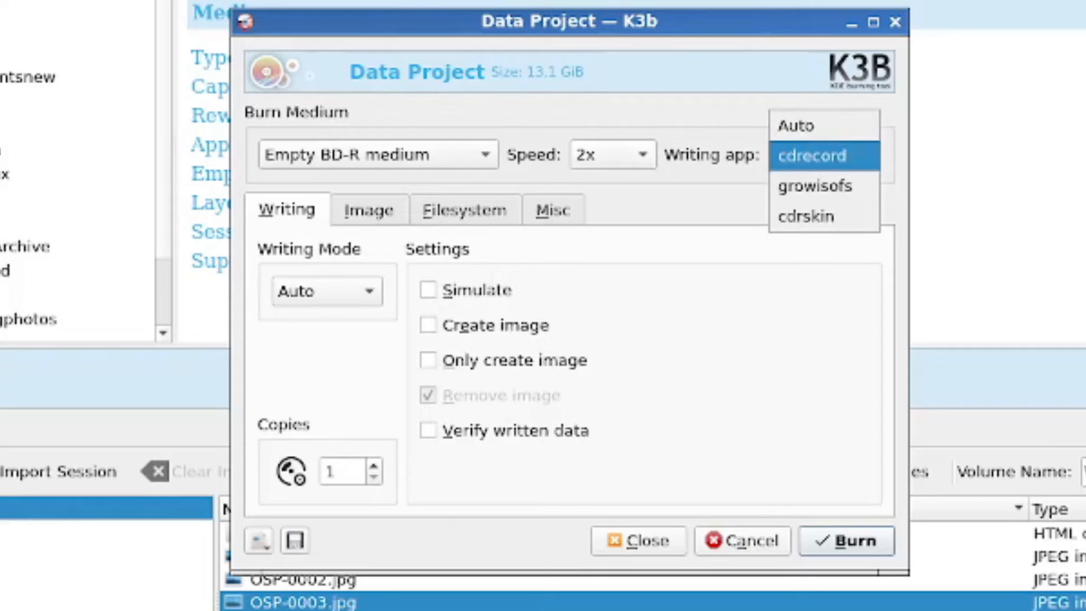
pyautogui.click(813, 155)
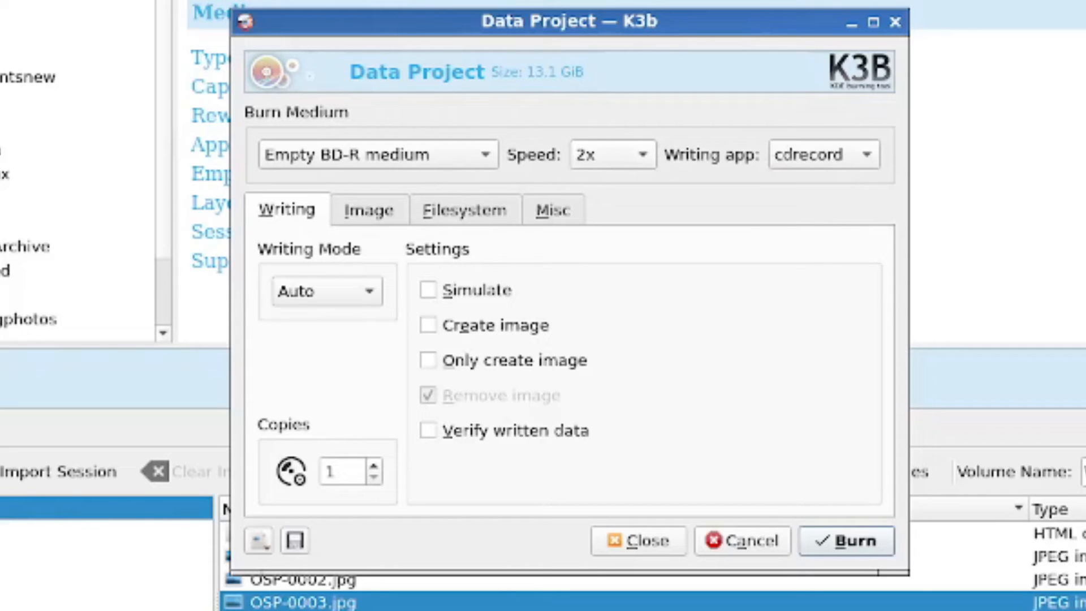
pyautogui.click(823, 154)
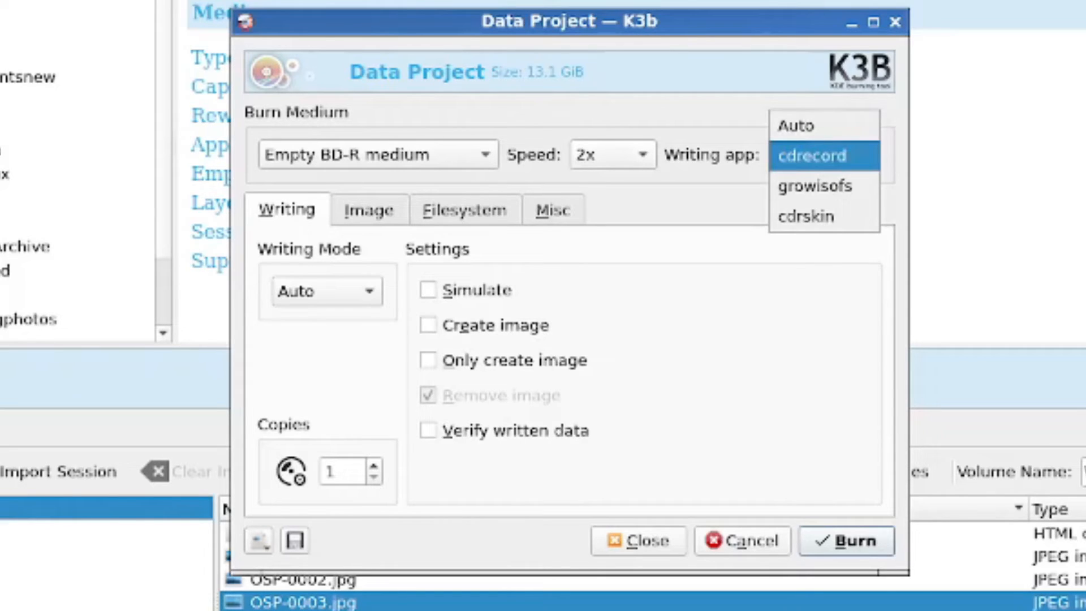
pyautogui.click(795, 124)
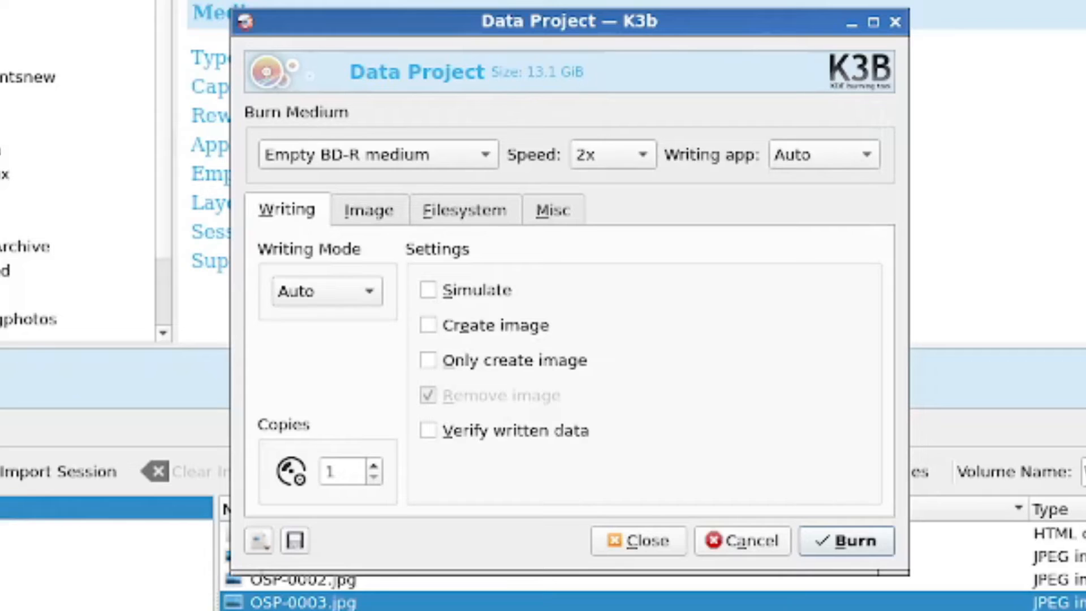
pyautogui.click(822, 154)
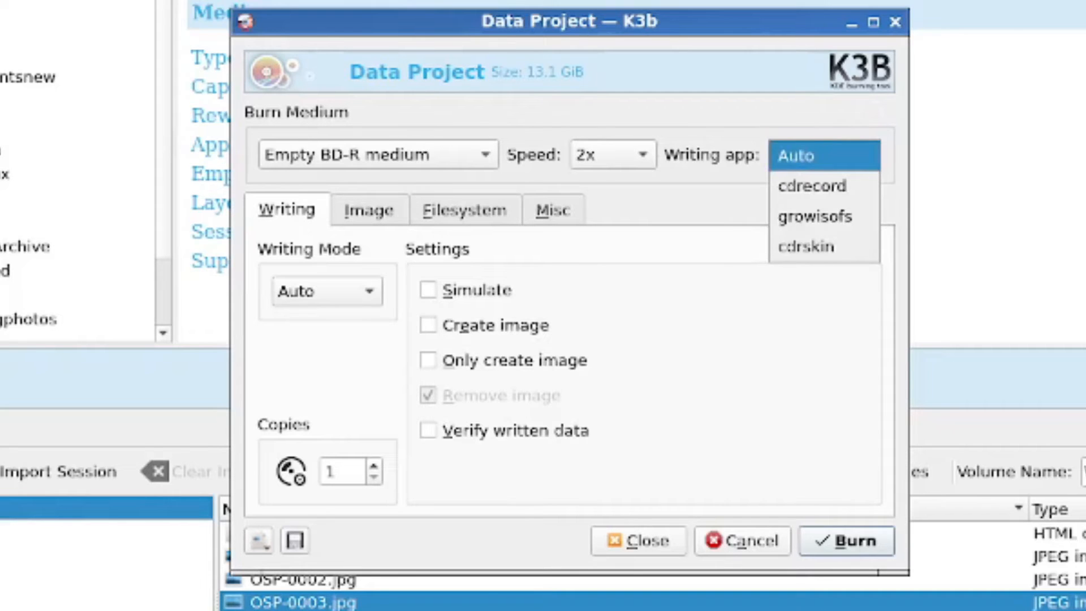
pyautogui.moveTo(816, 217)
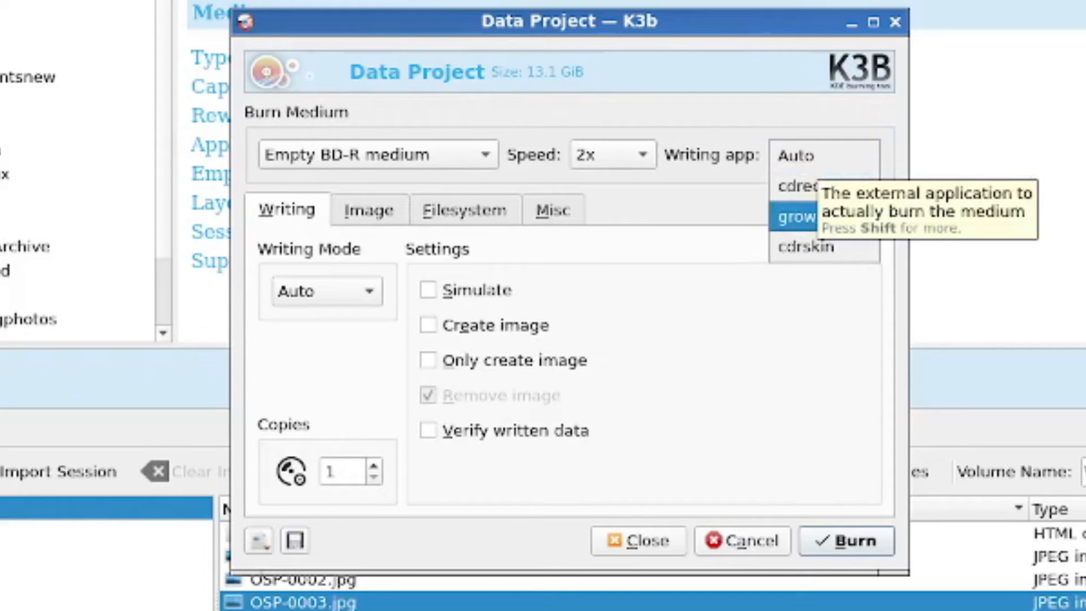
pyautogui.moveTo(813, 186)
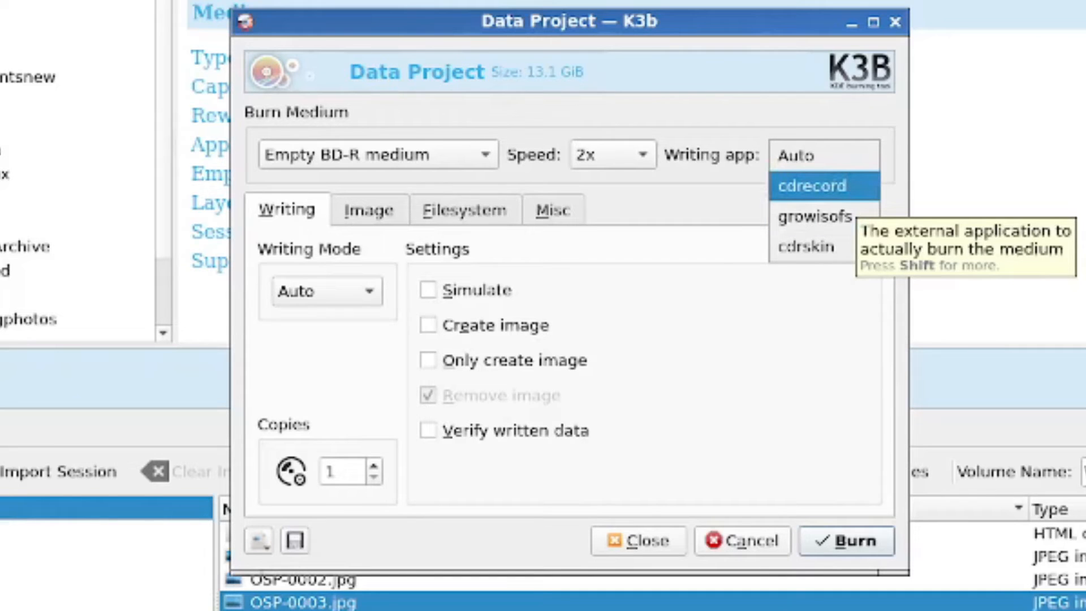
pyautogui.moveTo(816, 217)
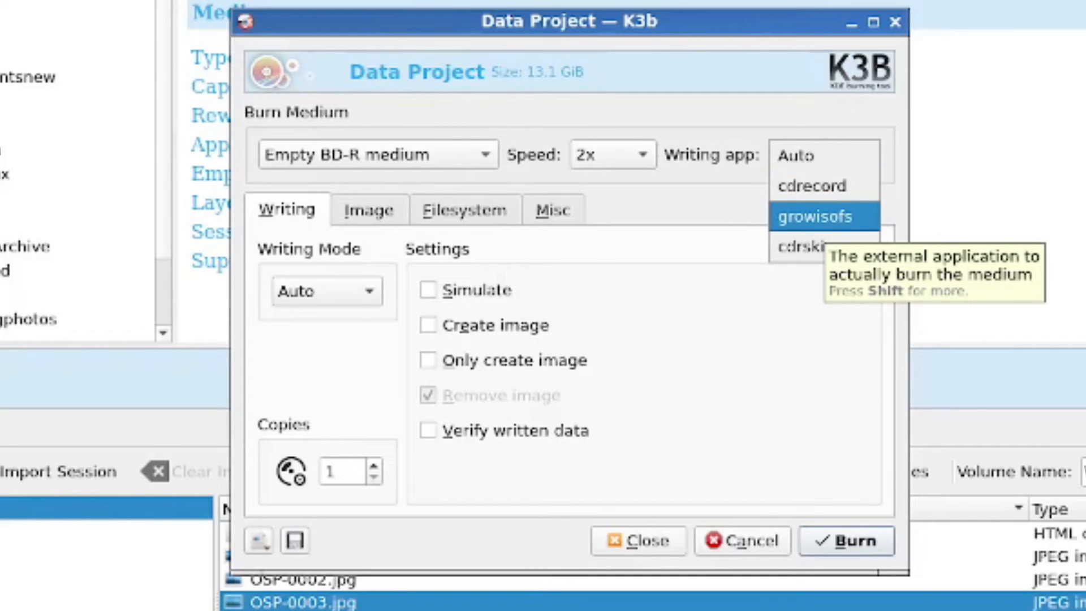
pyautogui.moveTo(812, 185)
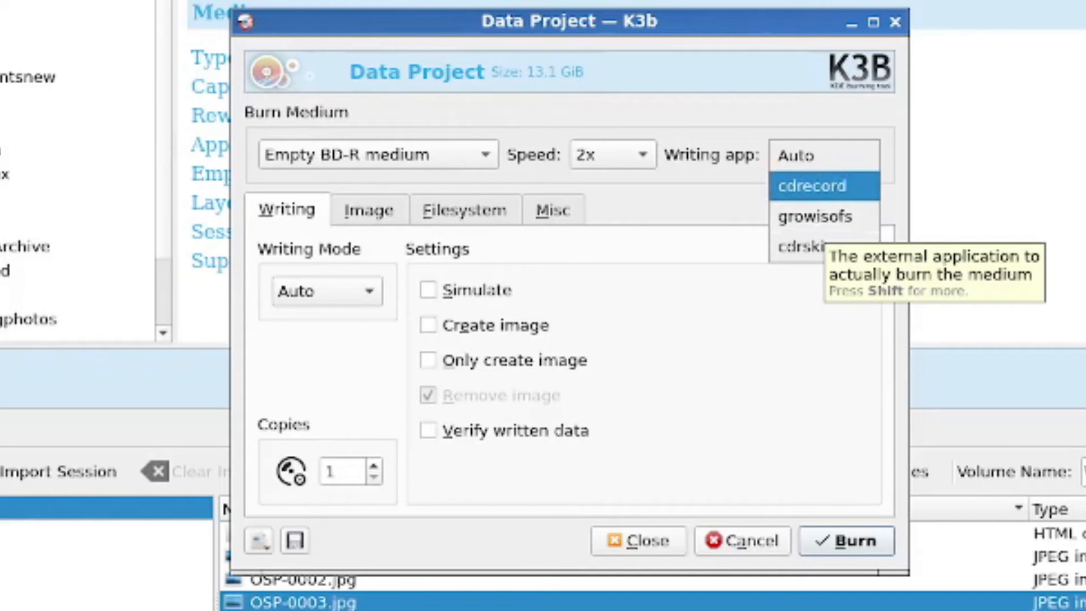
pyautogui.moveTo(817, 216)
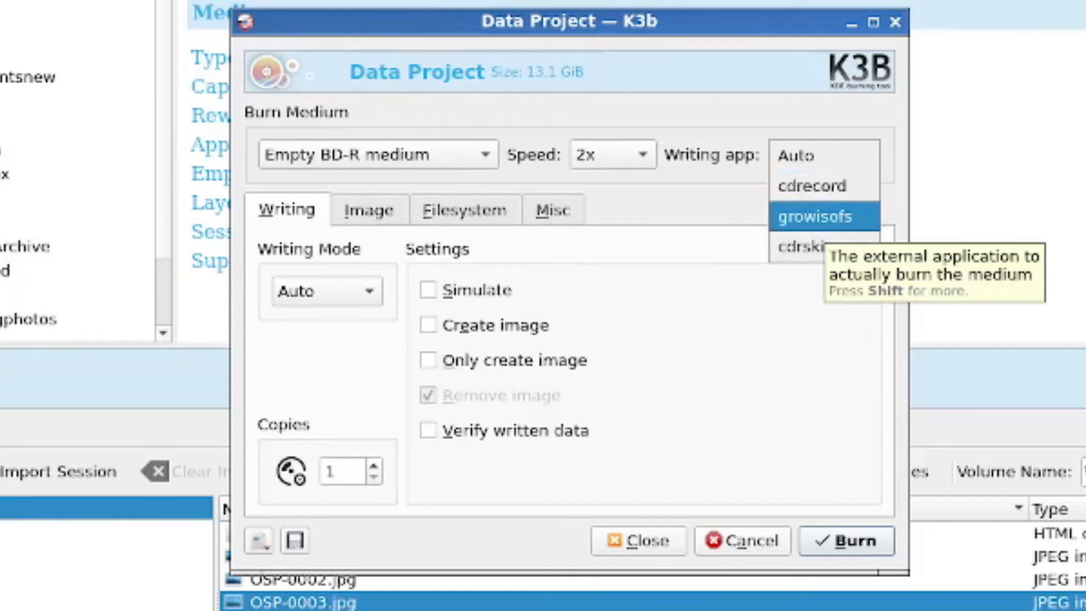
pyautogui.click(824, 216)
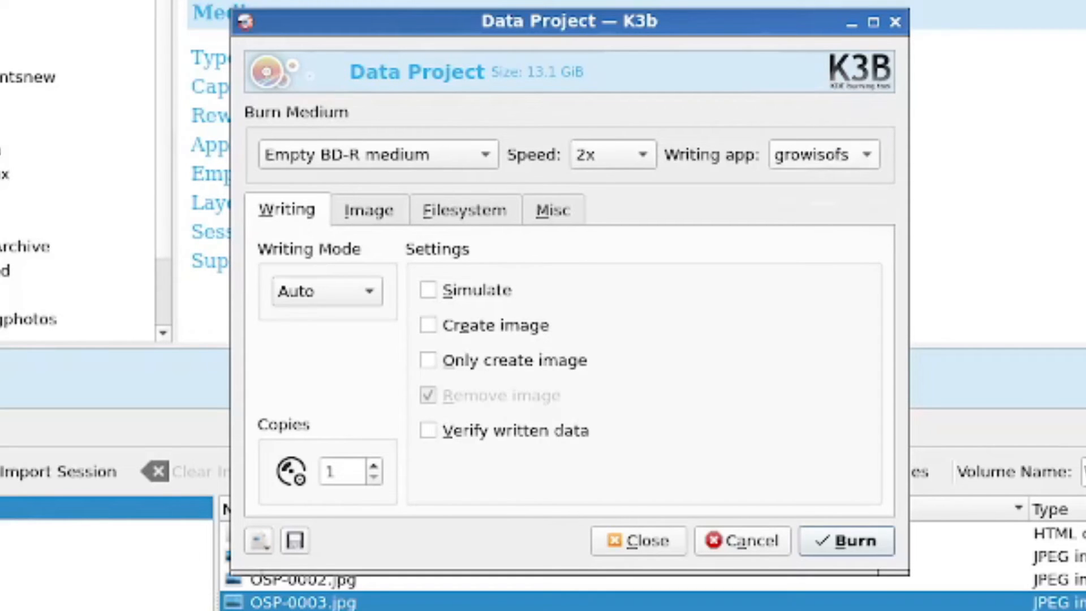
pyautogui.moveTo(823, 155)
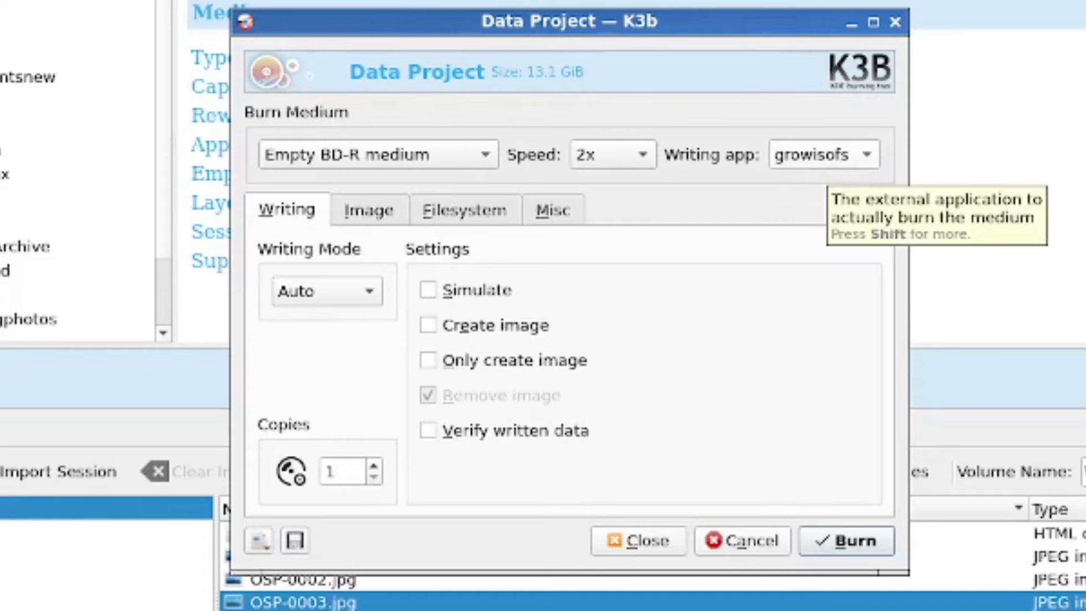
# Confirm growisofs stays selected and view the Image settings showing Wedding.iso
pyautogui.click(823, 154)
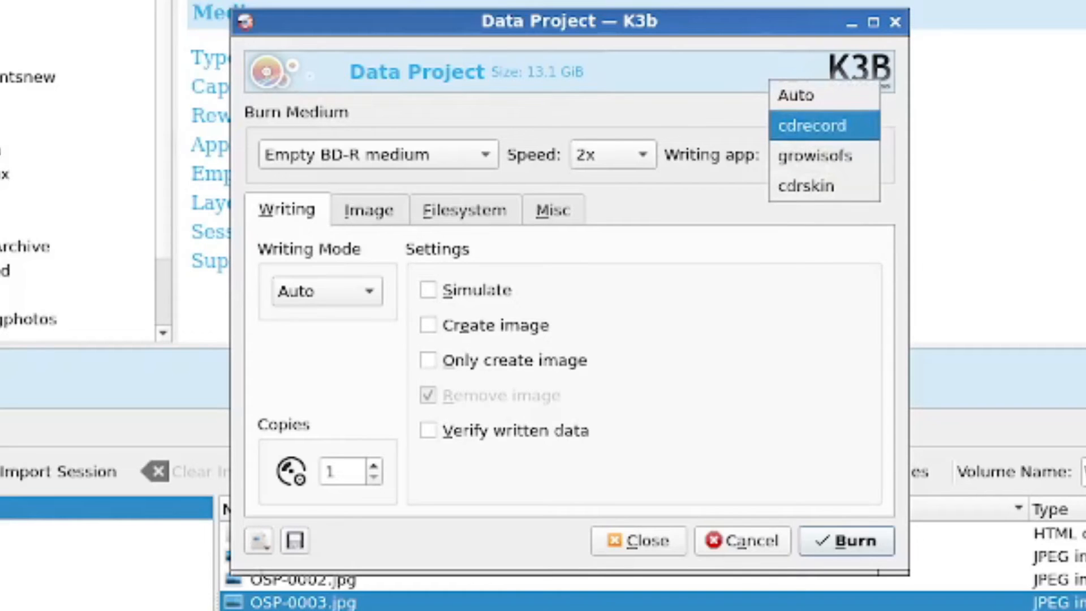
pyautogui.moveTo(823, 155)
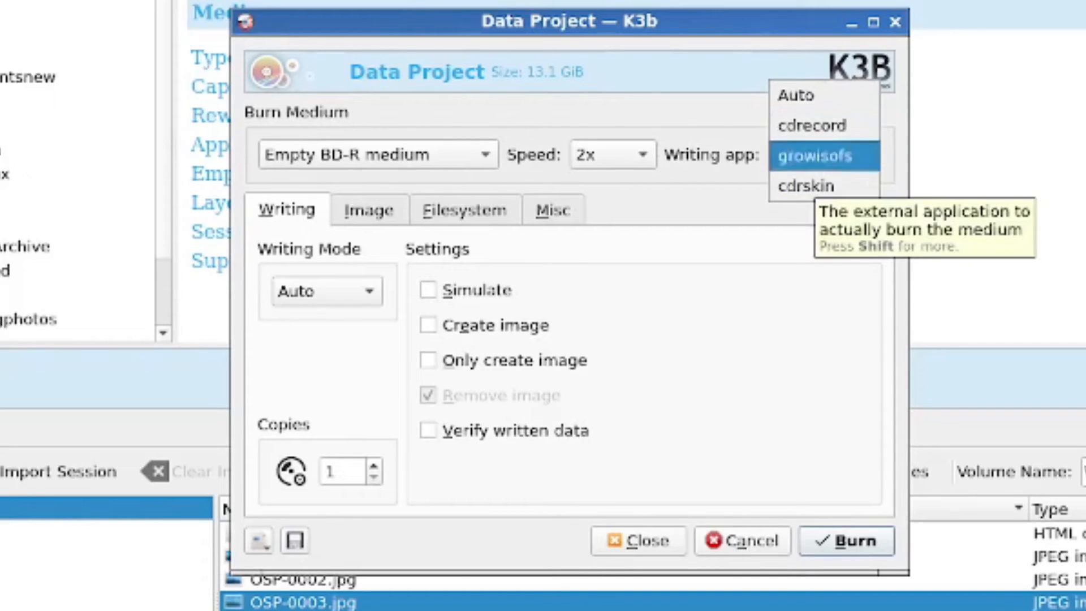
pyautogui.click(817, 155)
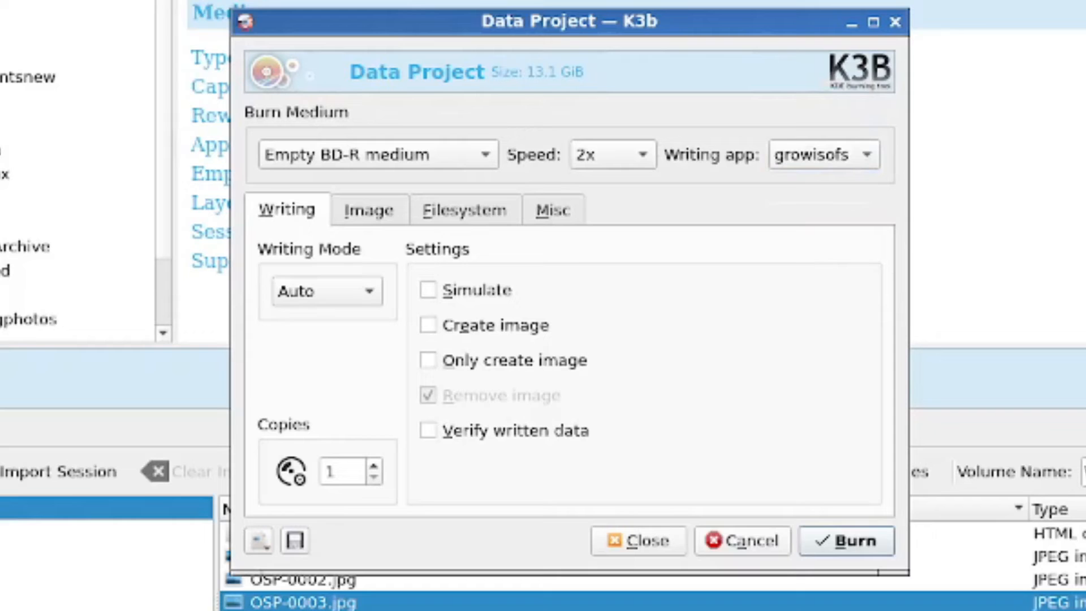
pyautogui.click(822, 154)
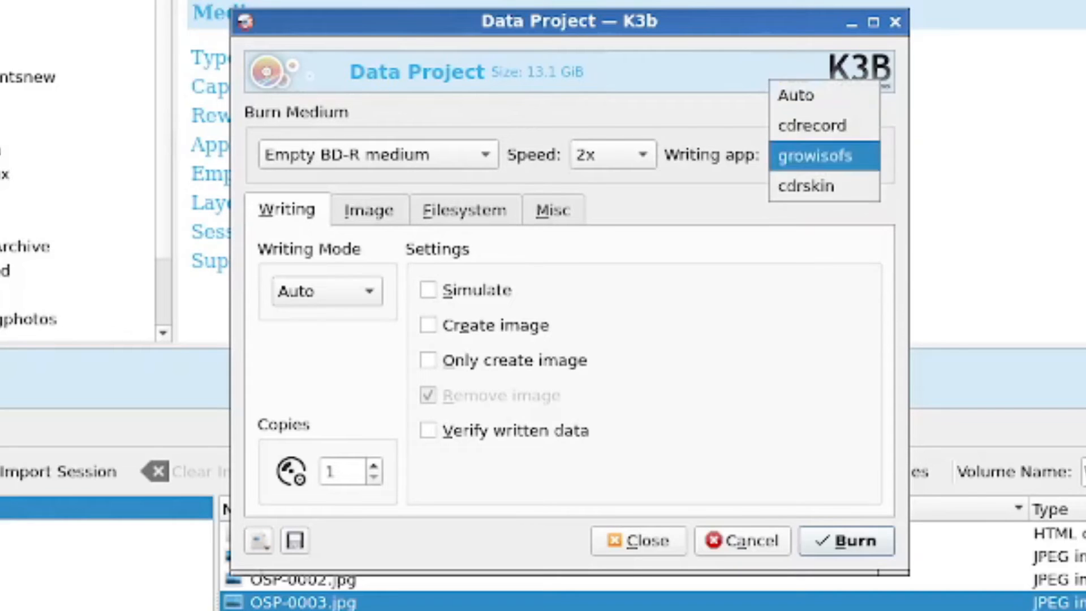
pyautogui.click(823, 155)
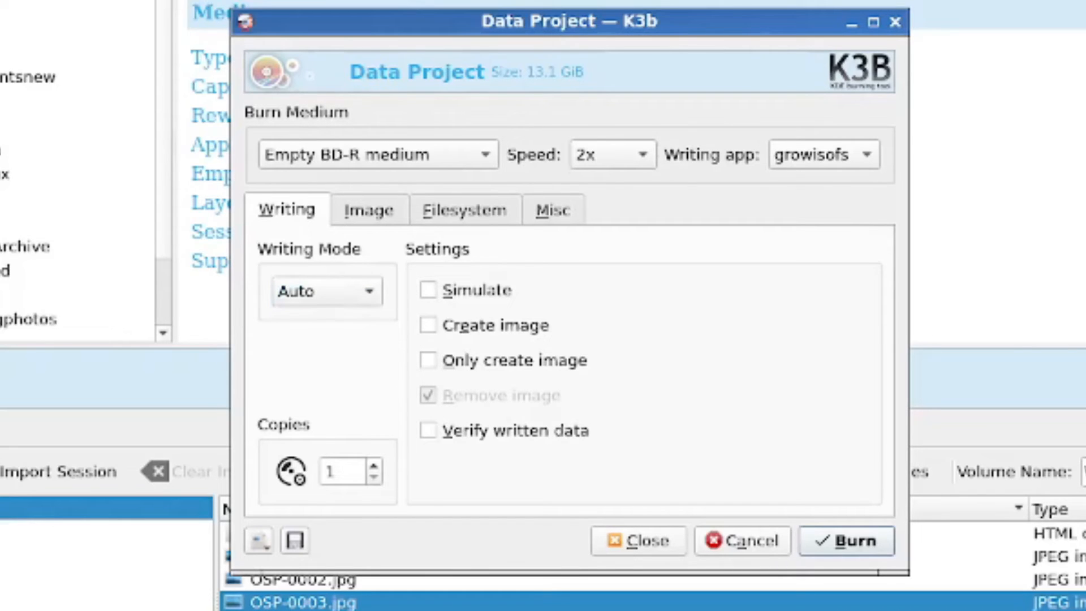
pyautogui.click(369, 209)
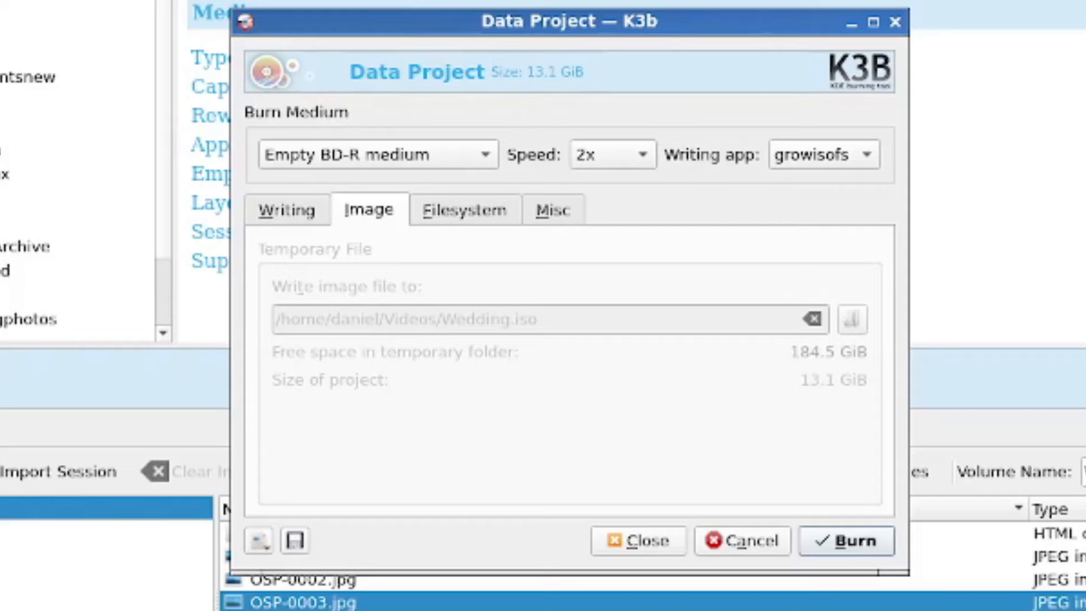
# Show the Filesystem settings and the additional volume descriptor fields for Wedding
pyautogui.click(464, 209)
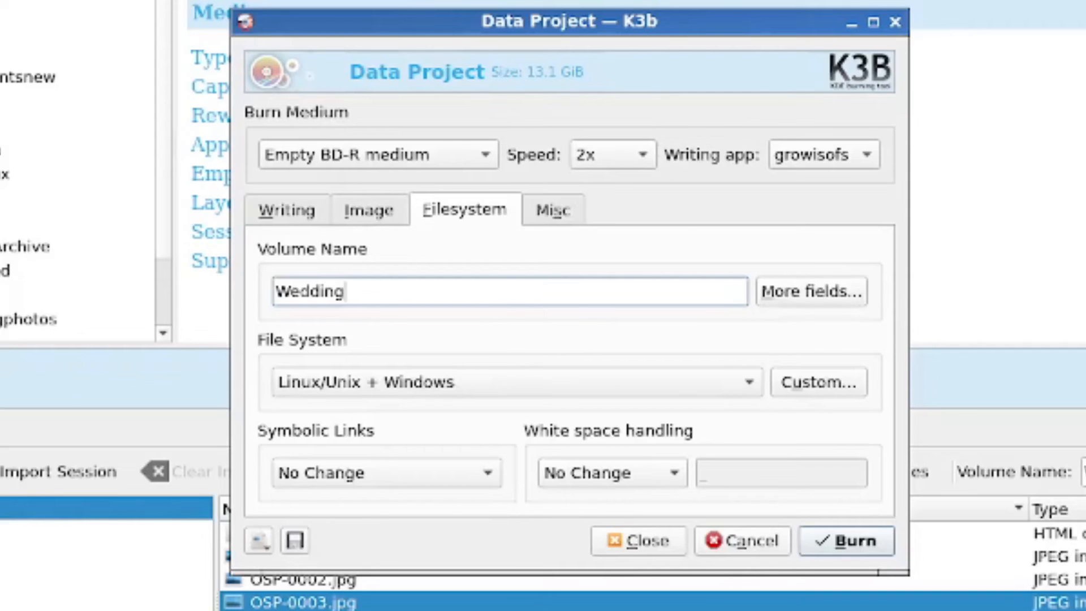
pyautogui.click(811, 291)
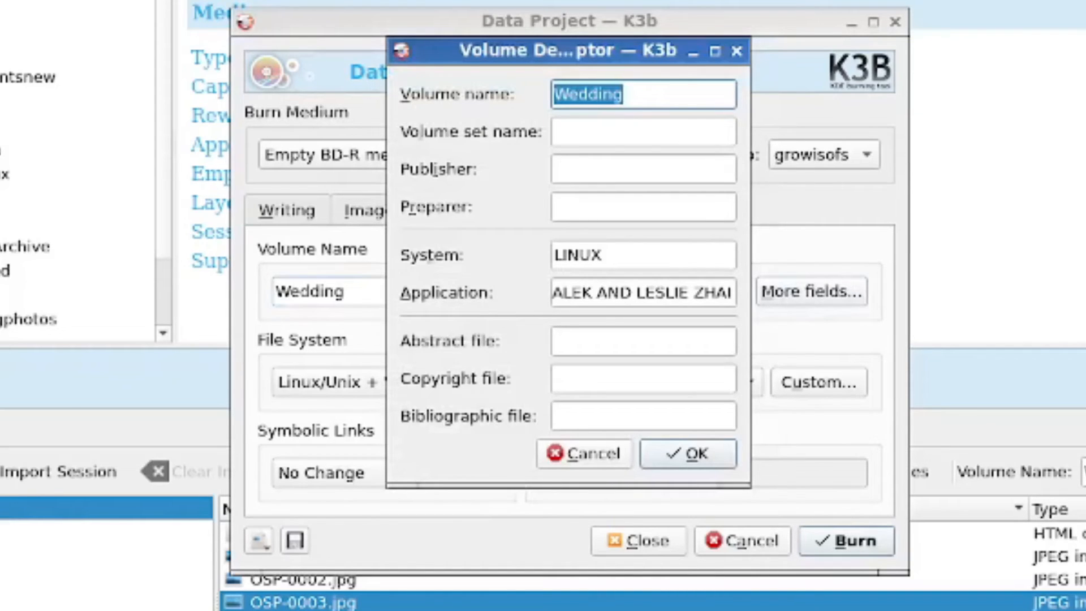
# Execute vvv-start.sh and switch to the VVV archive catalogue window
pyautogui.click(643, 131)
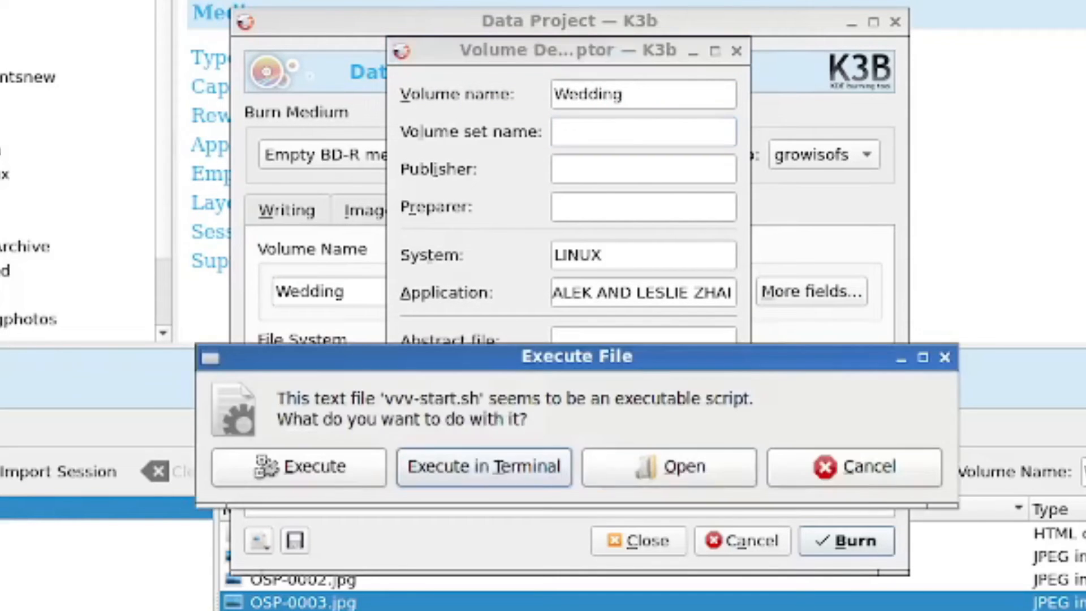
pyautogui.click(854, 467)
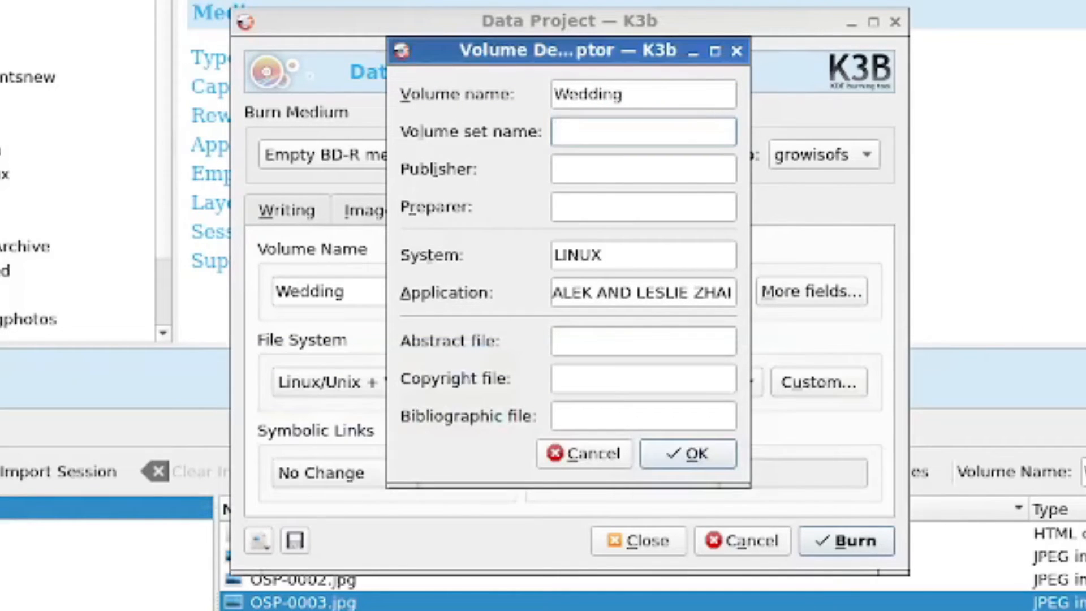
pyautogui.click(641, 131)
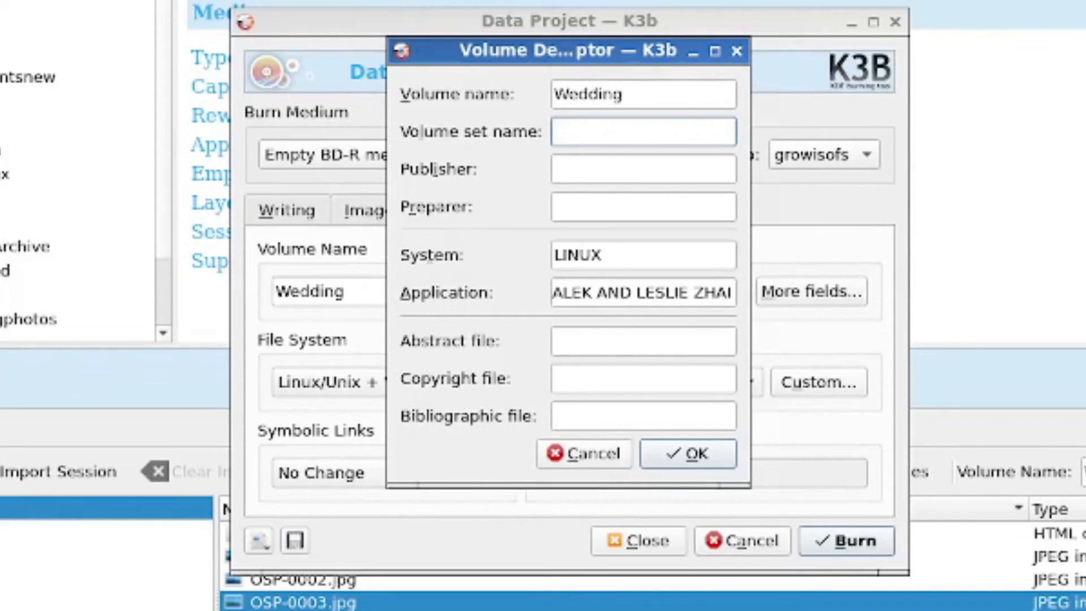
pyautogui.click(642, 131)
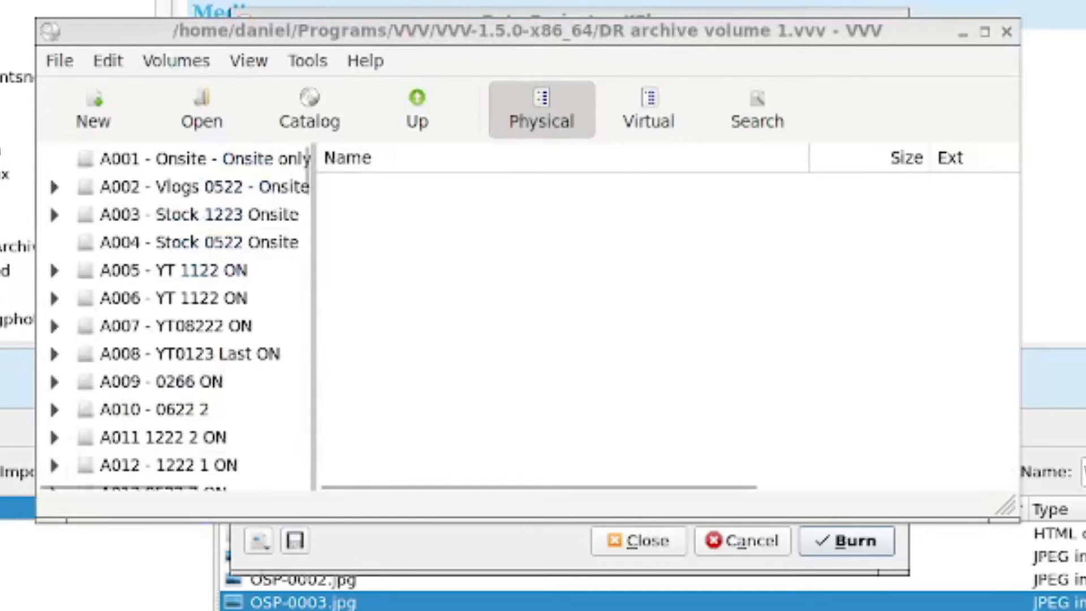
# Browse the VVV catalogue down to archive volume A116 and return to the volume descriptor
pyautogui.scroll(-3)
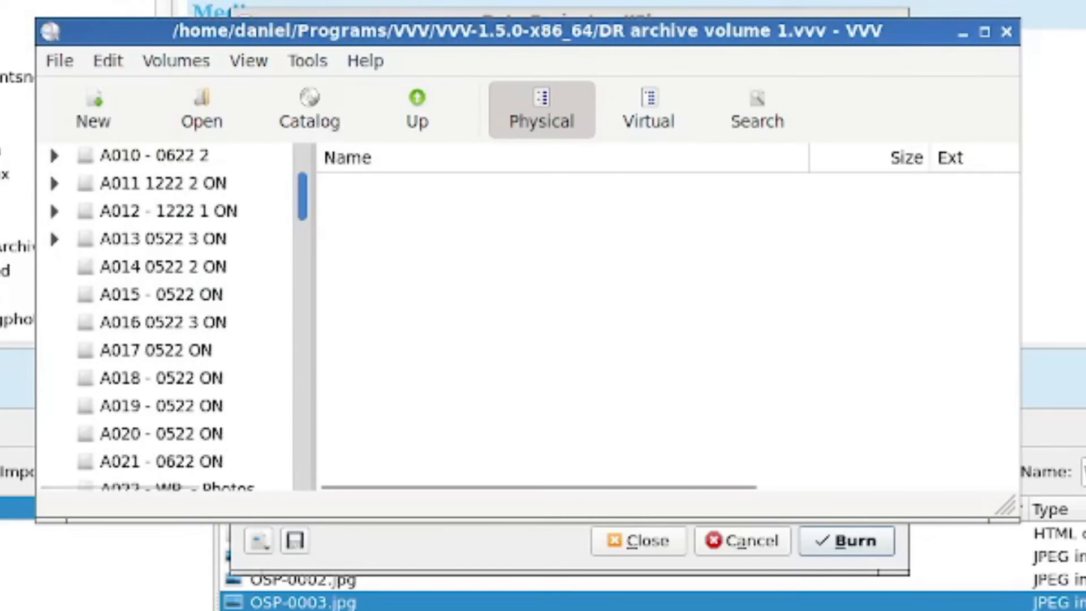
pyautogui.scroll(-3)
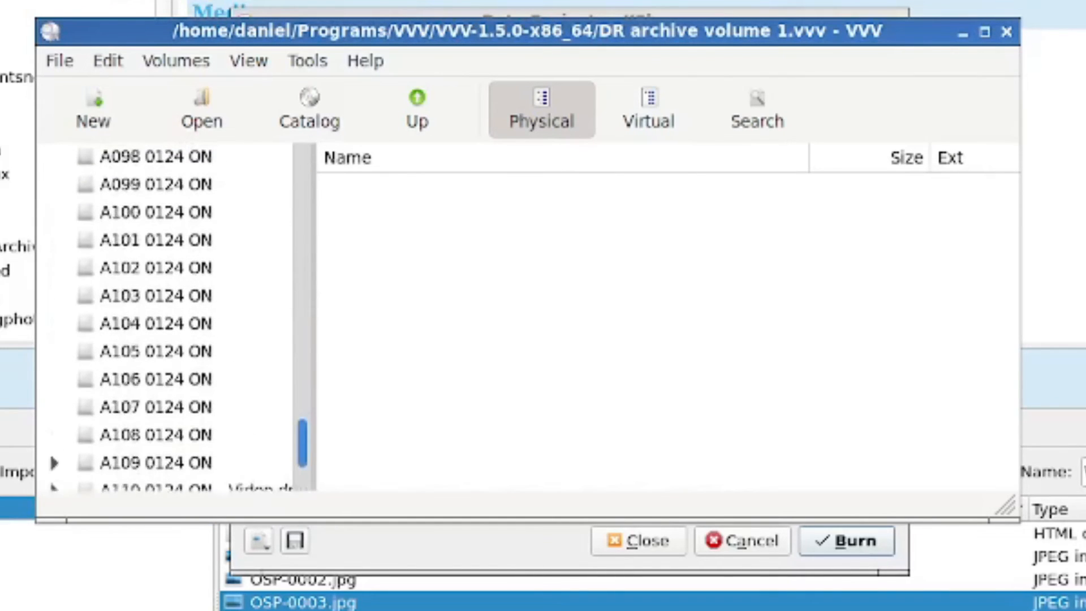
pyautogui.scroll(-3)
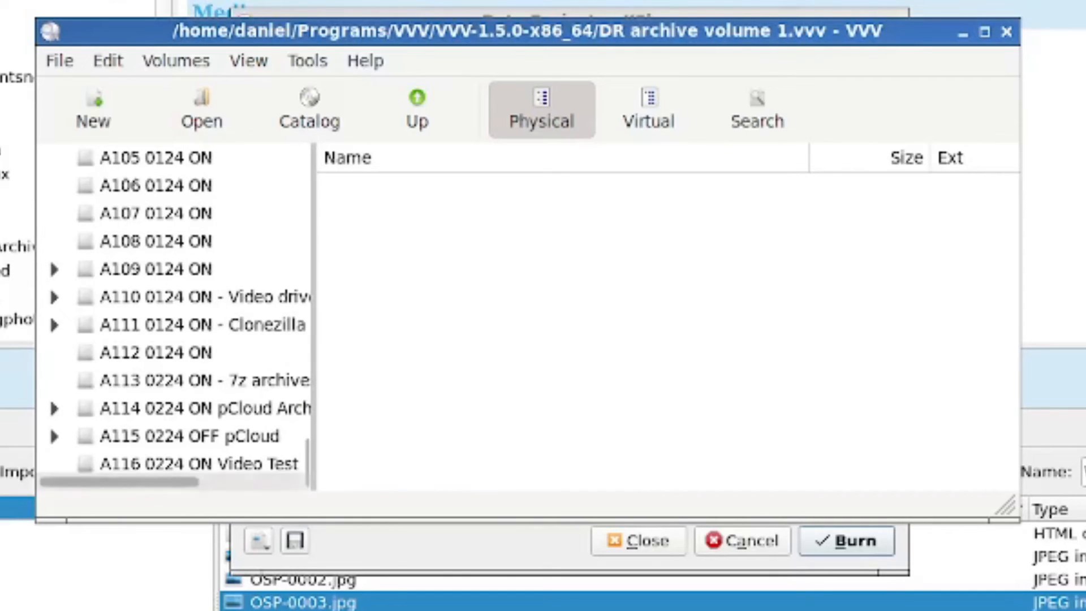
pyautogui.click(197, 464)
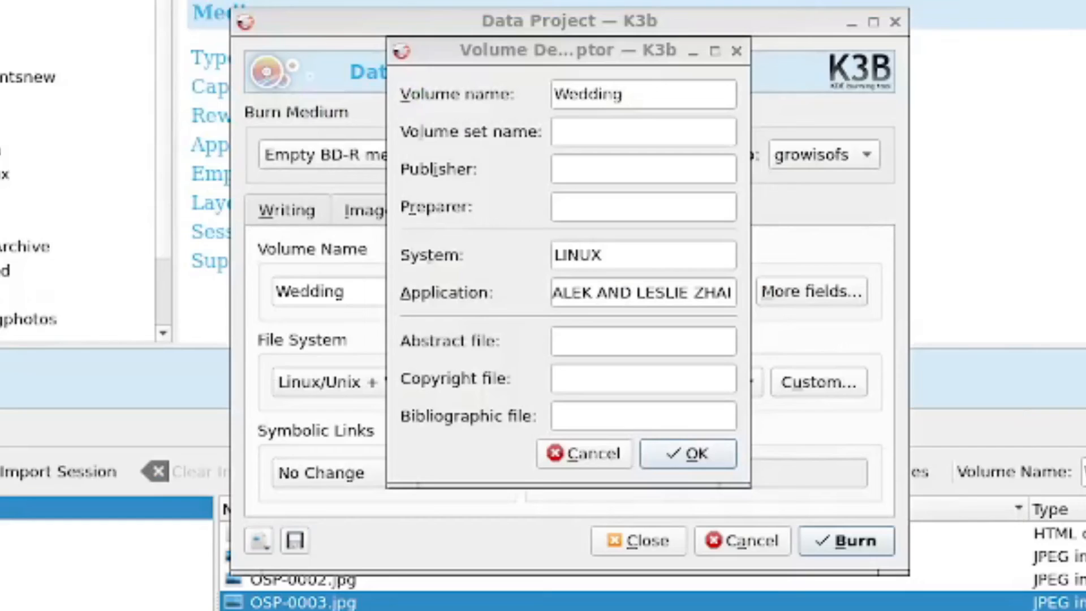
# Enter volume set name A117 and publisher Daniel Rosehill, then confirm the volume descriptor
pyautogui.write('A')
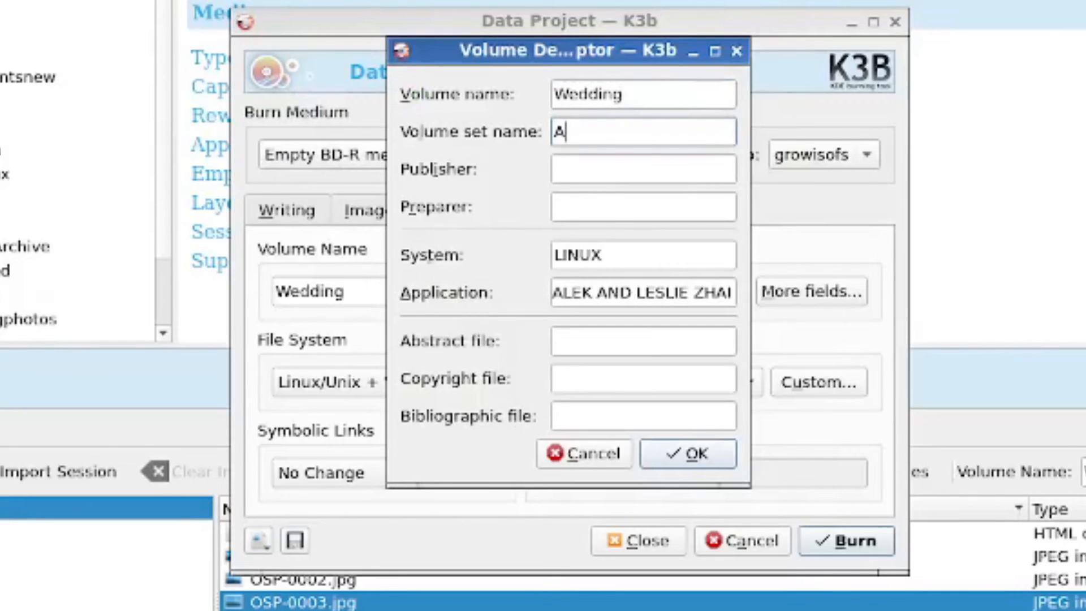
pyautogui.write('11')
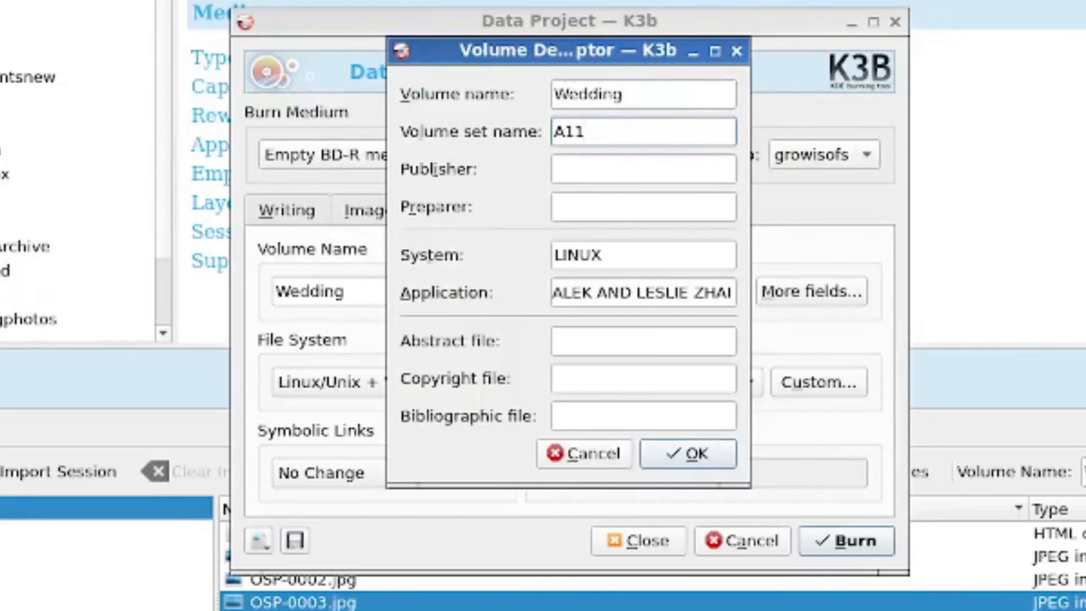
pyautogui.write('Dani')
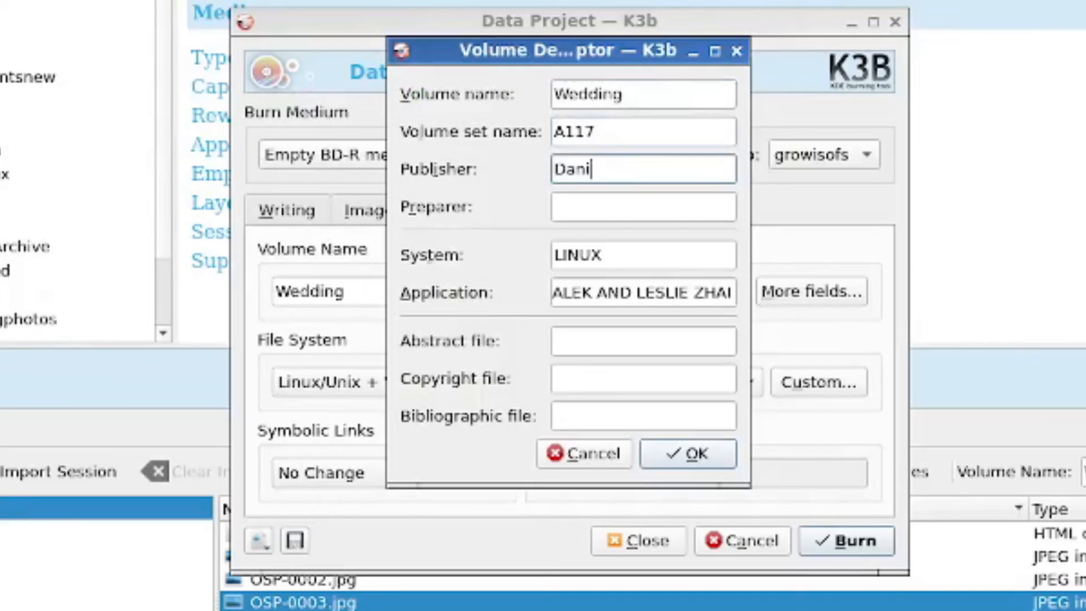
pyautogui.write('el Rosehill')
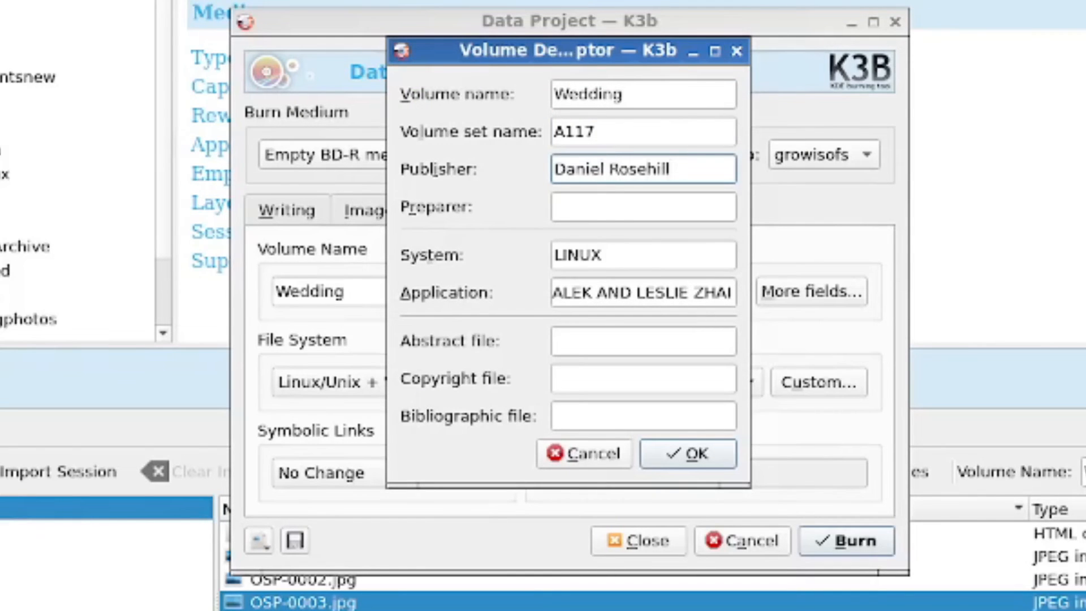
pyautogui.click(687, 454)
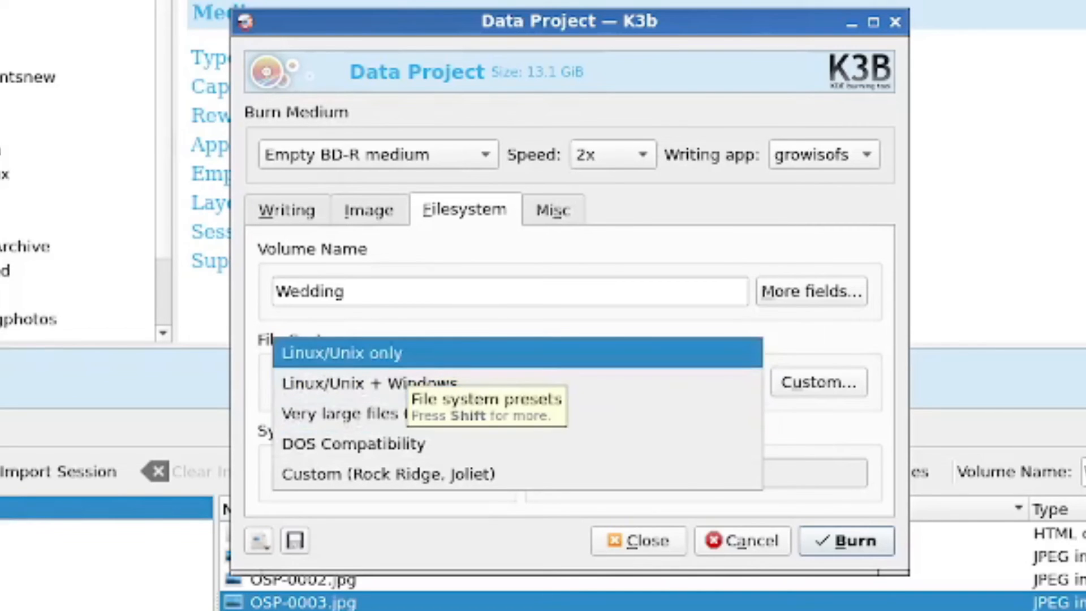
pyautogui.moveTo(415, 414)
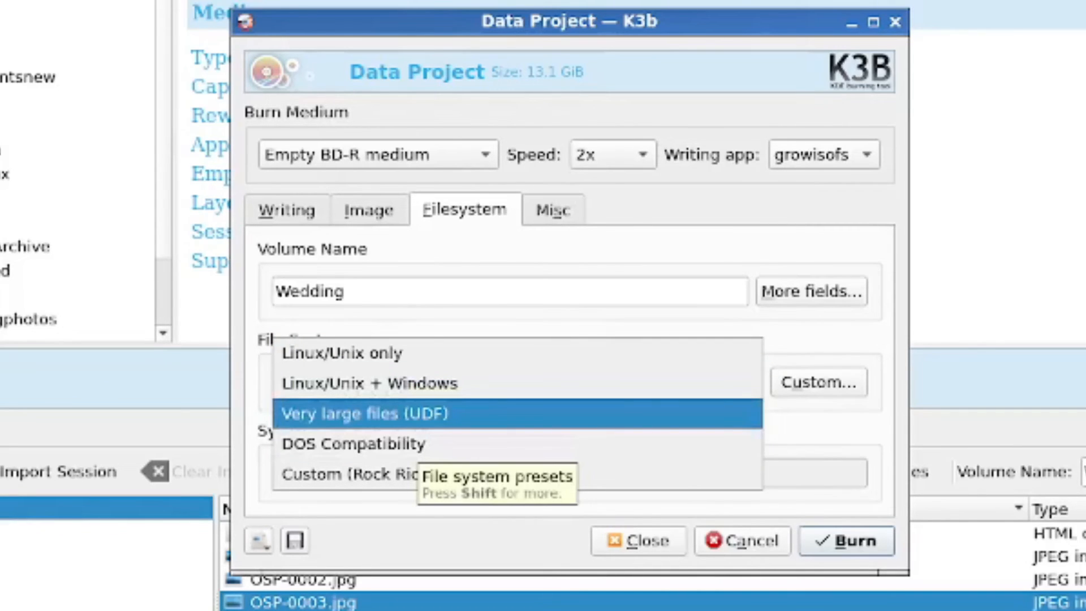
# Choose the Linux/Unix only file system preset and bring up its custom options
pyautogui.click(342, 353)
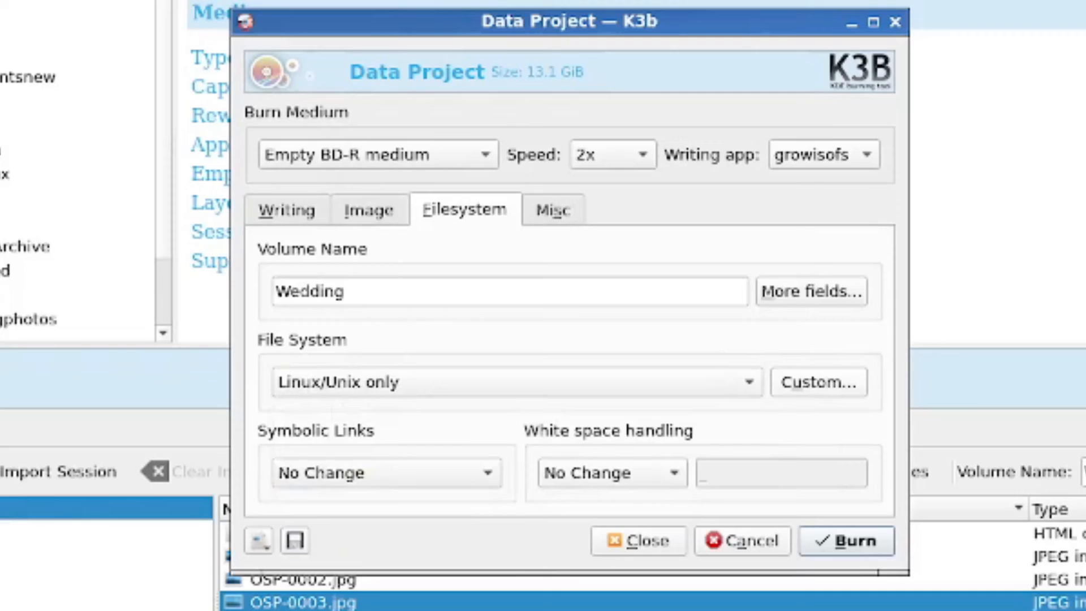
pyautogui.click(817, 382)
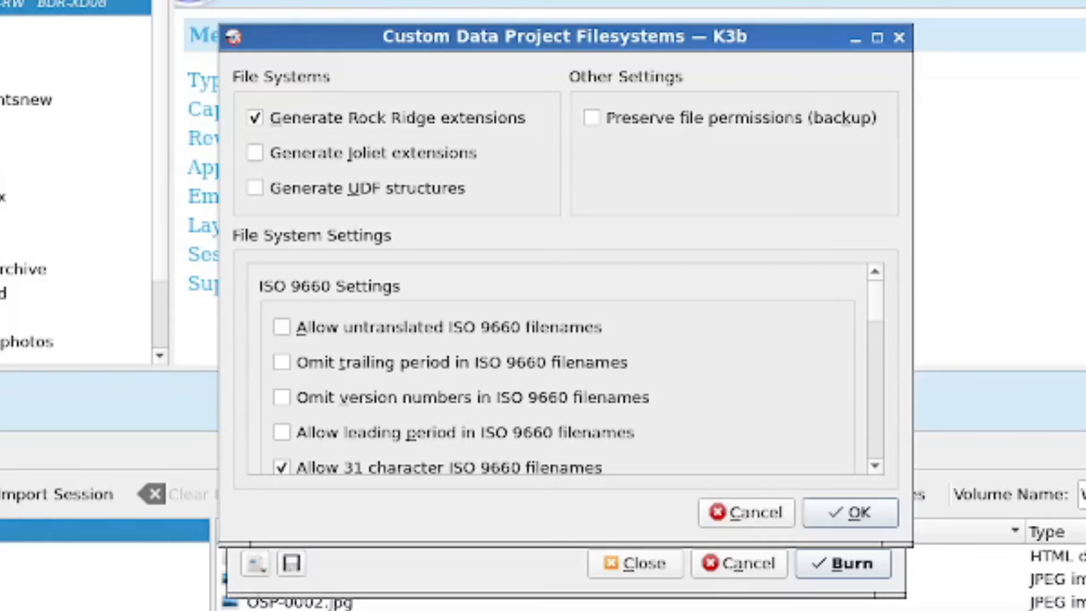
# Enable Preserve file permissions, confirm, and keep the preset at Linux/Unix only
pyautogui.click(590, 117)
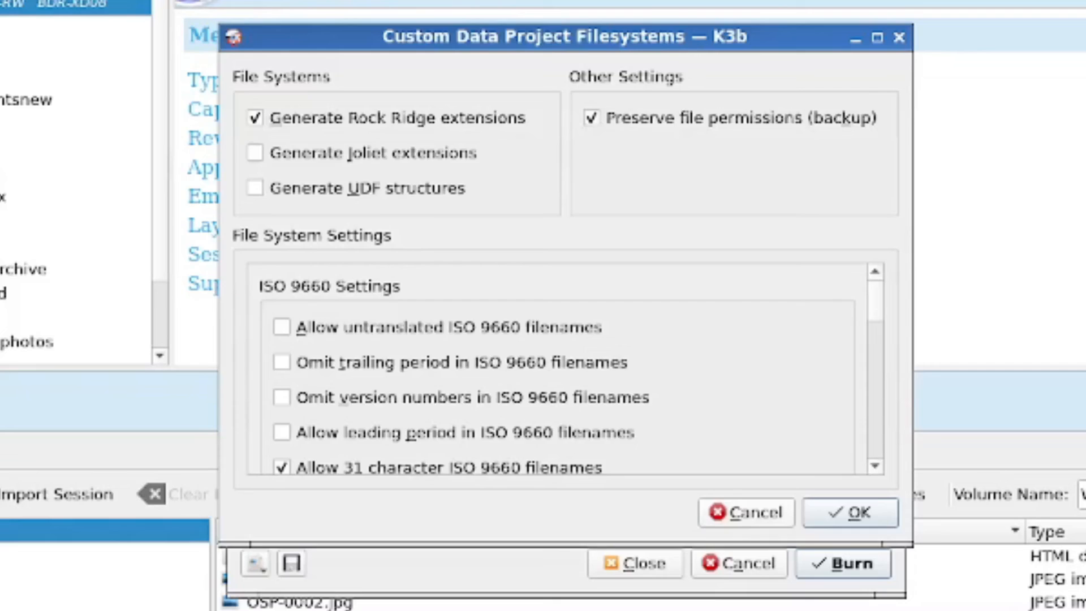
pyautogui.click(848, 514)
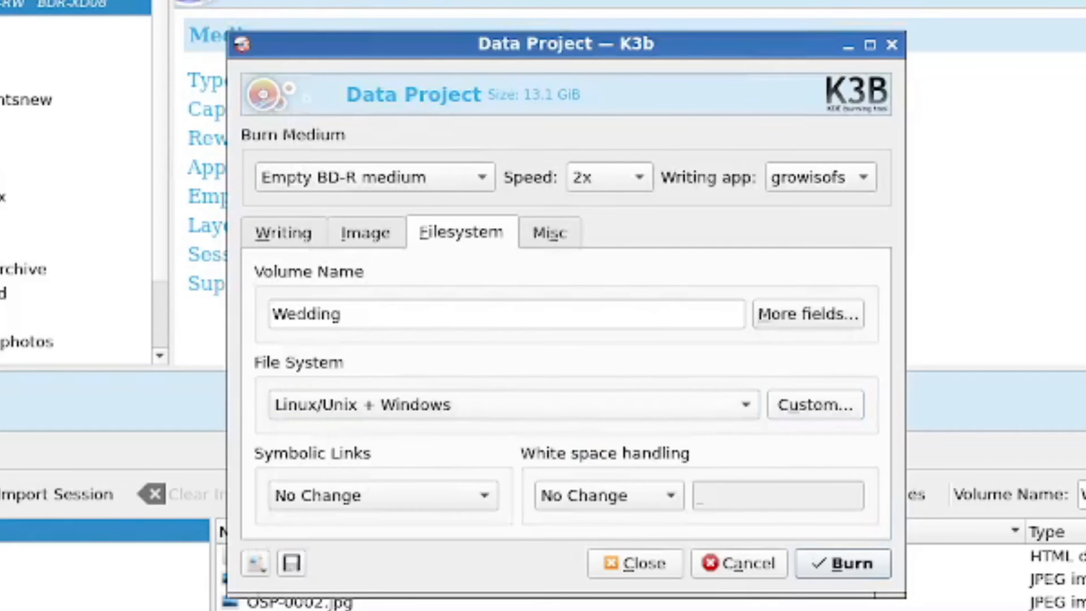
pyautogui.click(815, 405)
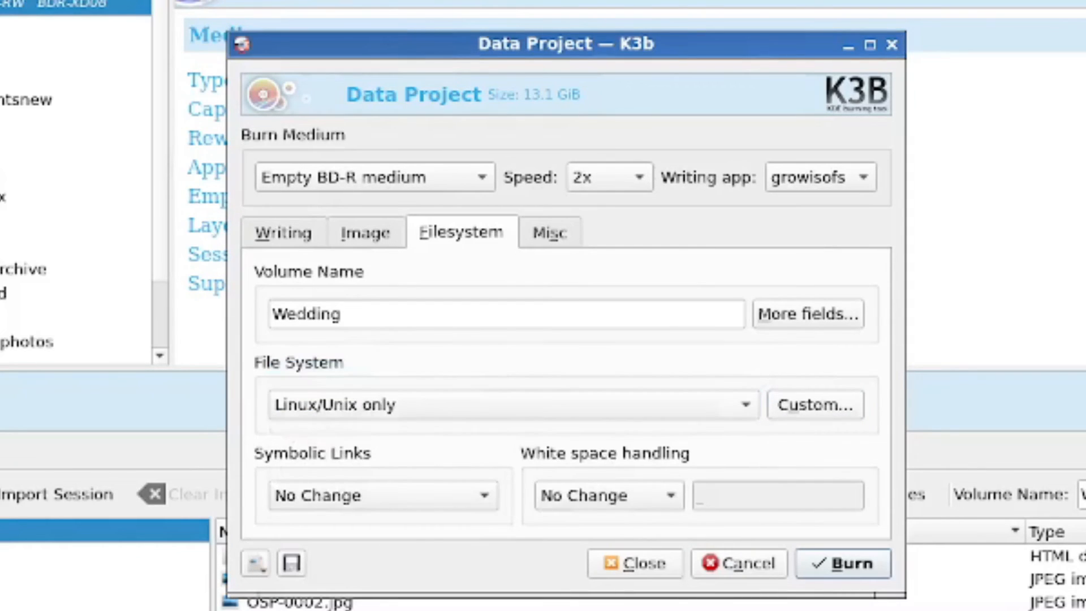
pyautogui.click(814, 405)
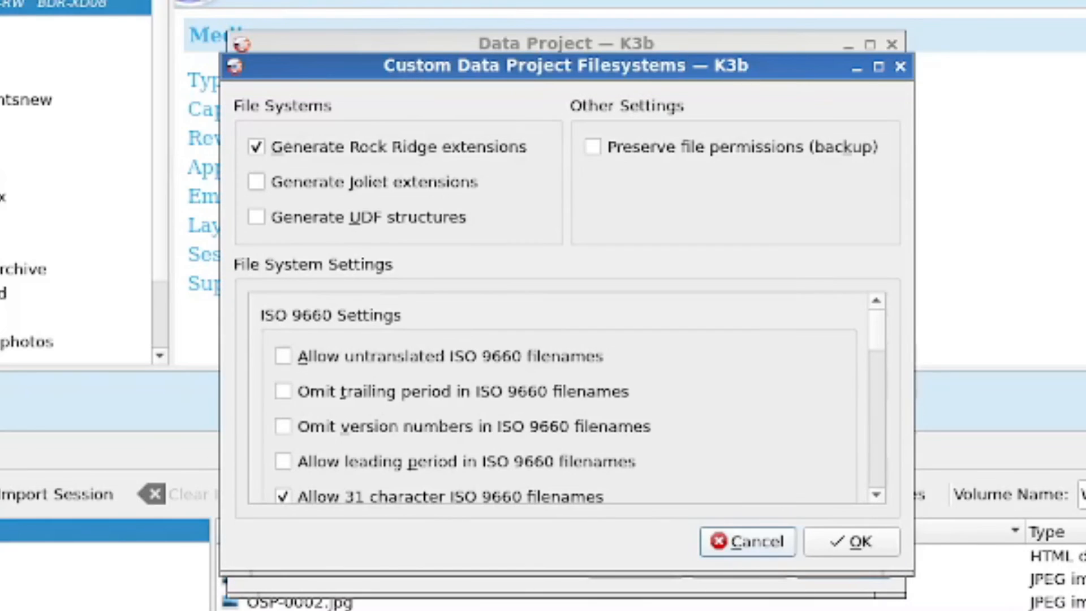
pyautogui.scroll(-3)
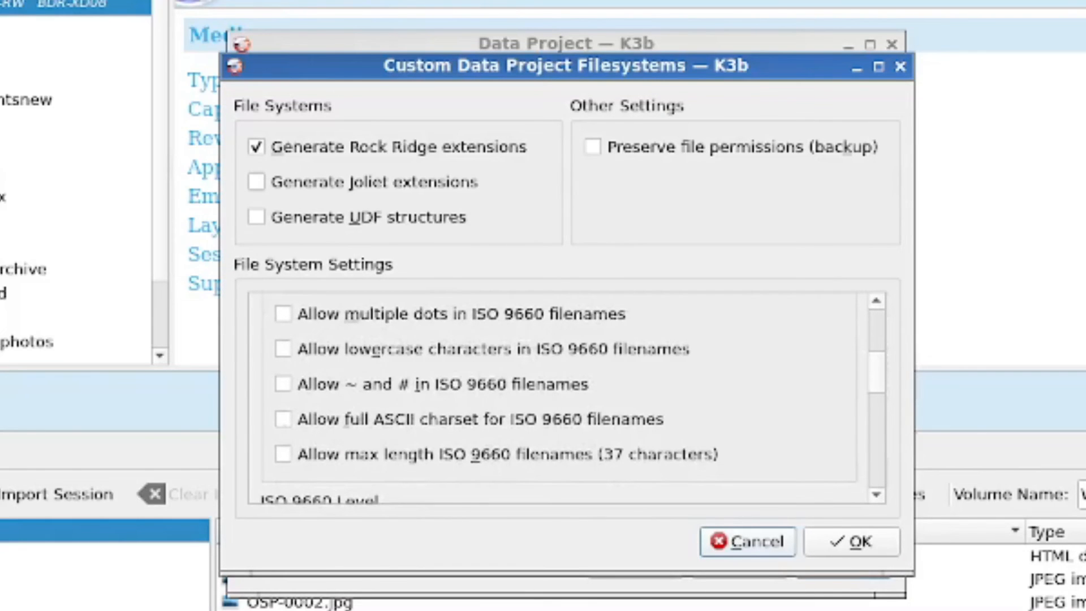
pyautogui.scroll(-3)
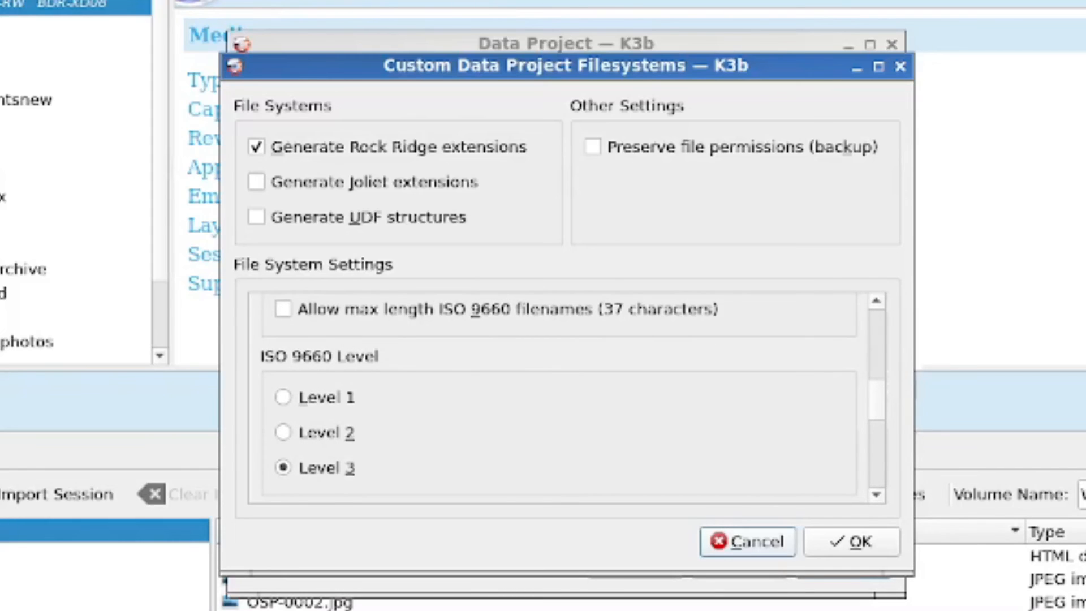
pyautogui.scroll(3)
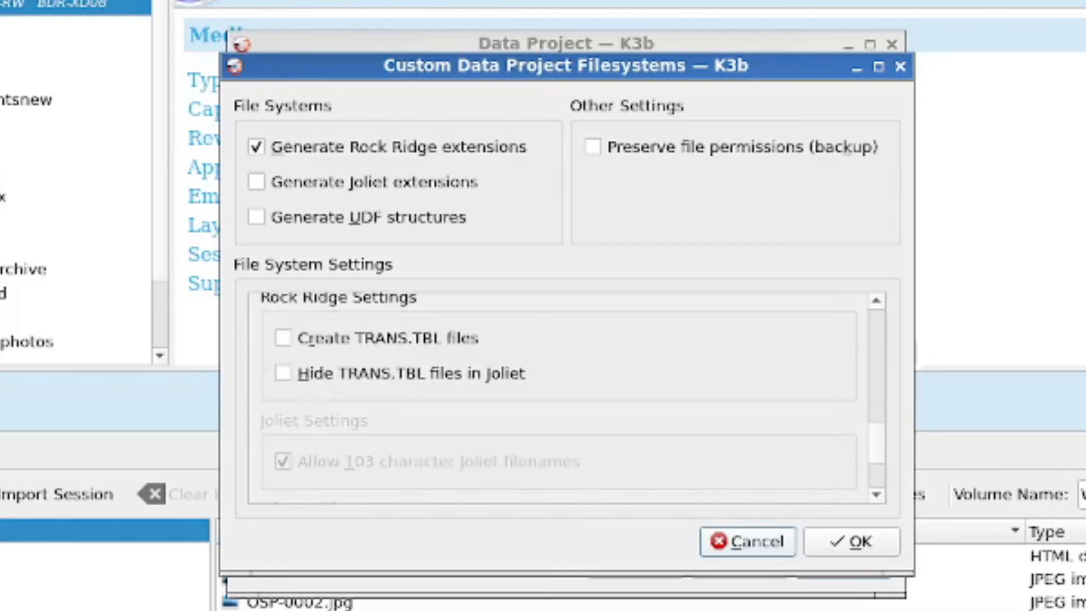
pyautogui.scroll(-3)
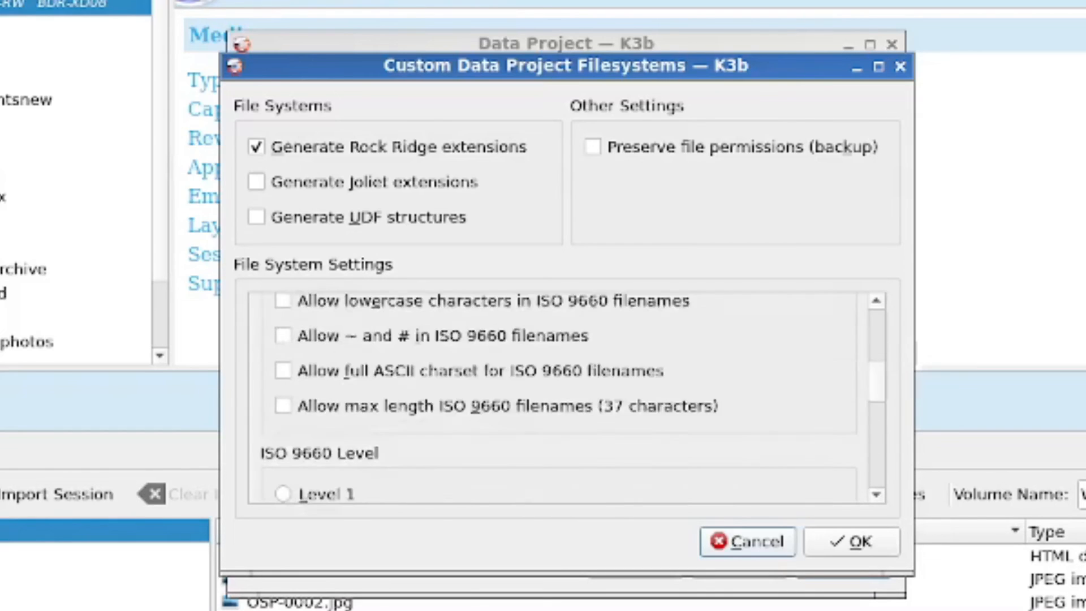
pyautogui.scroll(-3)
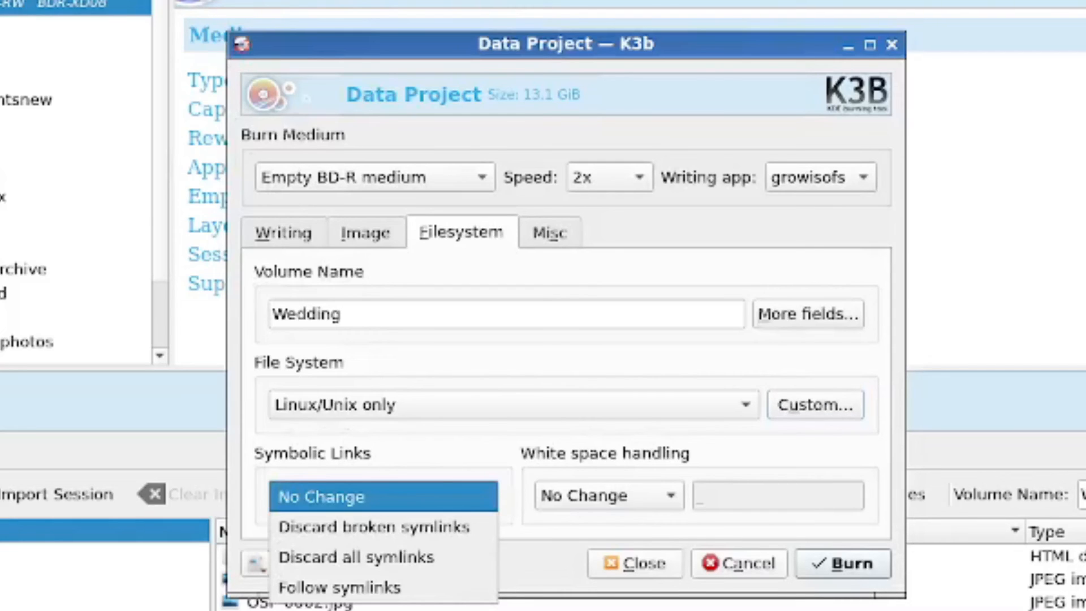
# Keep Symbolic Links and White space handling at No Change, then show Misc settings (No Multisession)
pyautogui.click(383, 496)
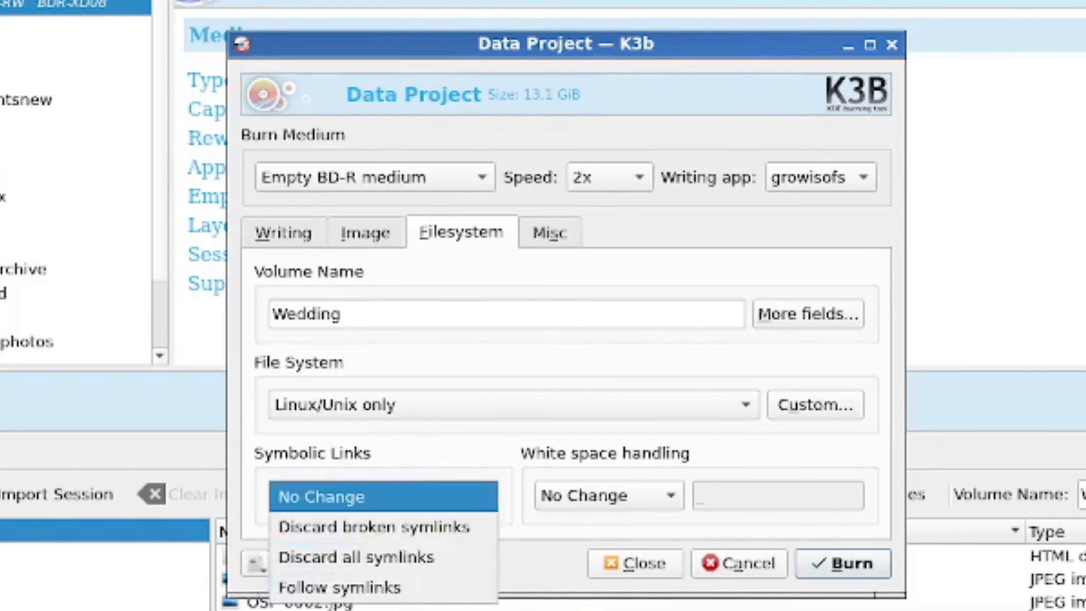
pyautogui.click(608, 494)
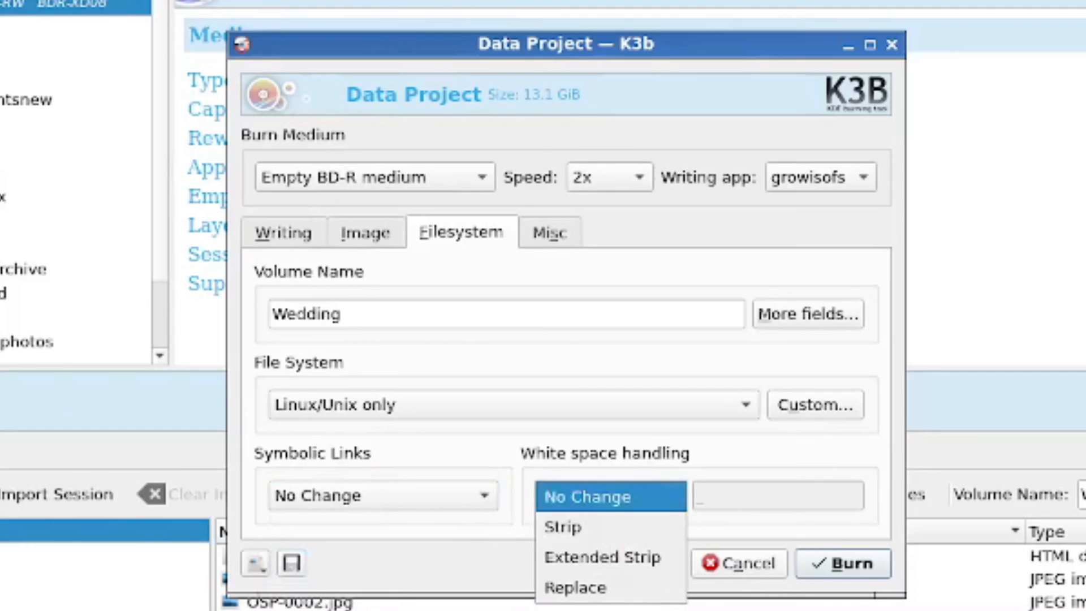
pyautogui.click(610, 496)
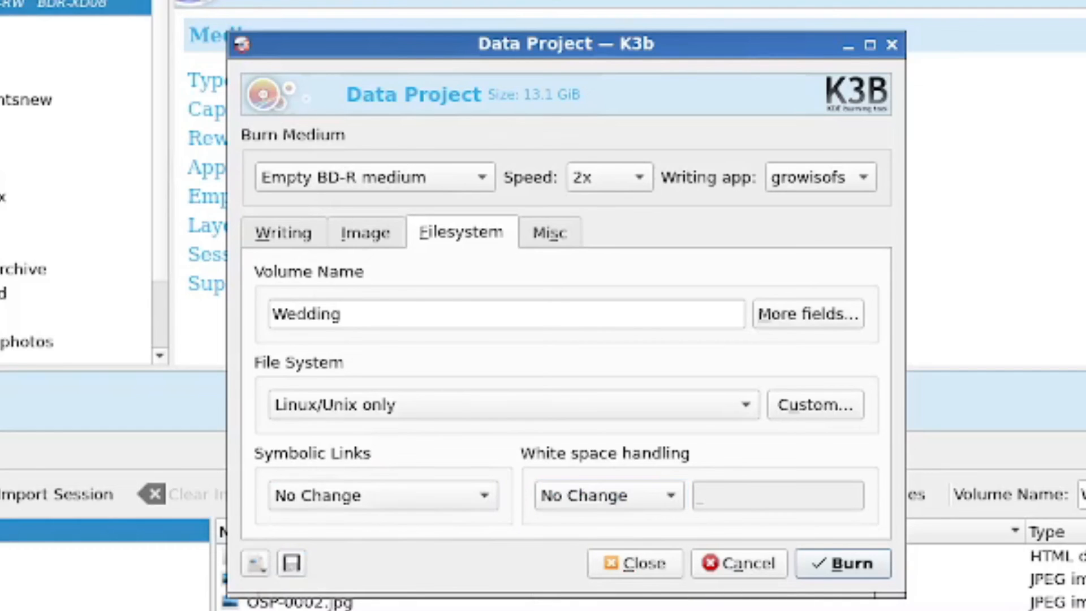
pyautogui.click(550, 232)
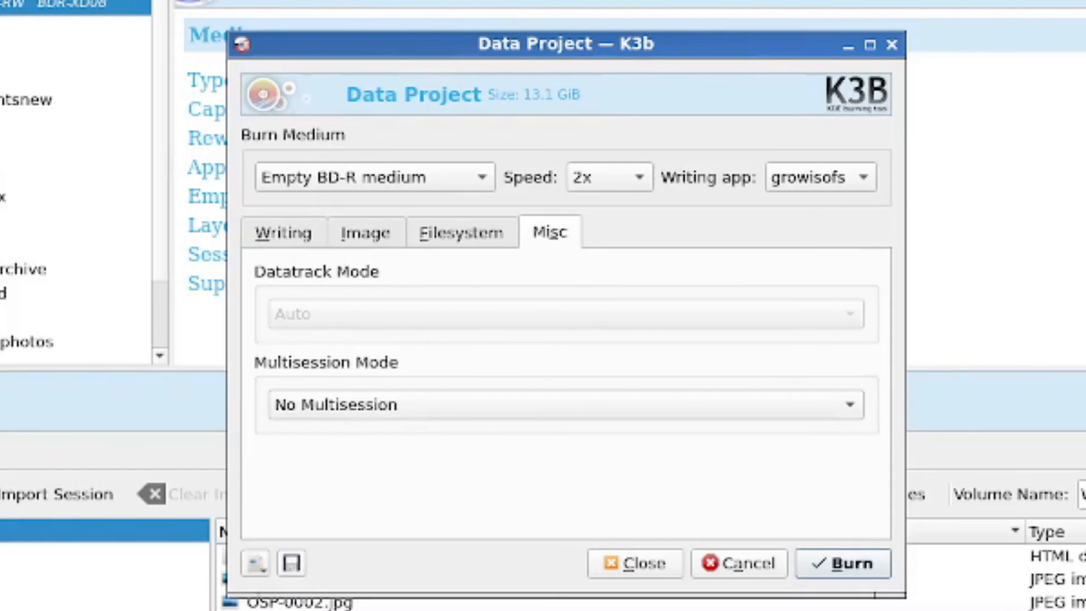
# Return to the Writing settings: Auto mode, one copy, simulate and verify unticked
pyautogui.click(283, 232)
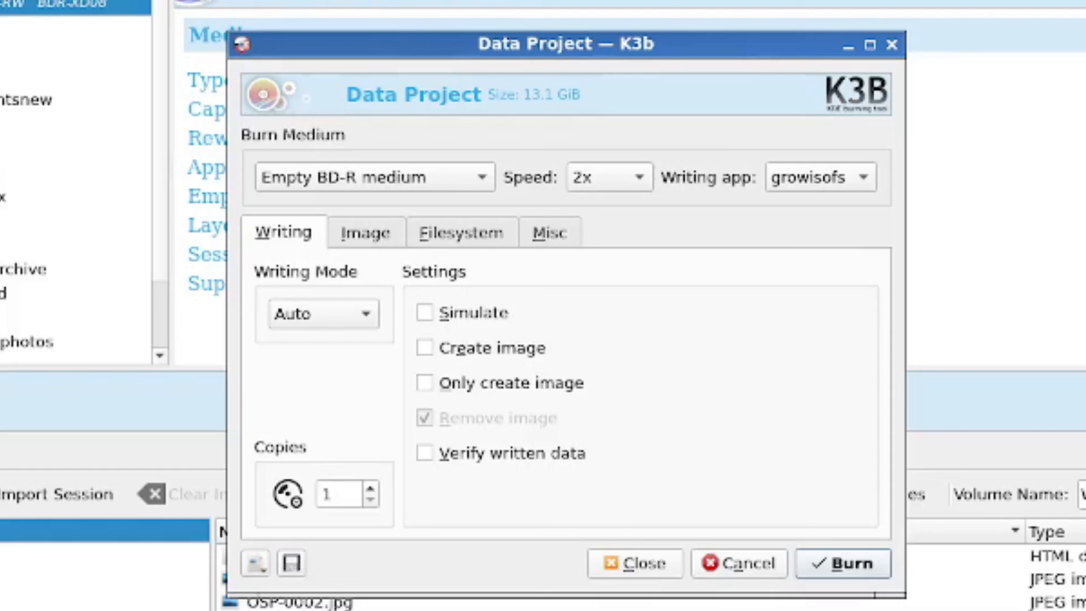
pyautogui.moveTo(290, 563)
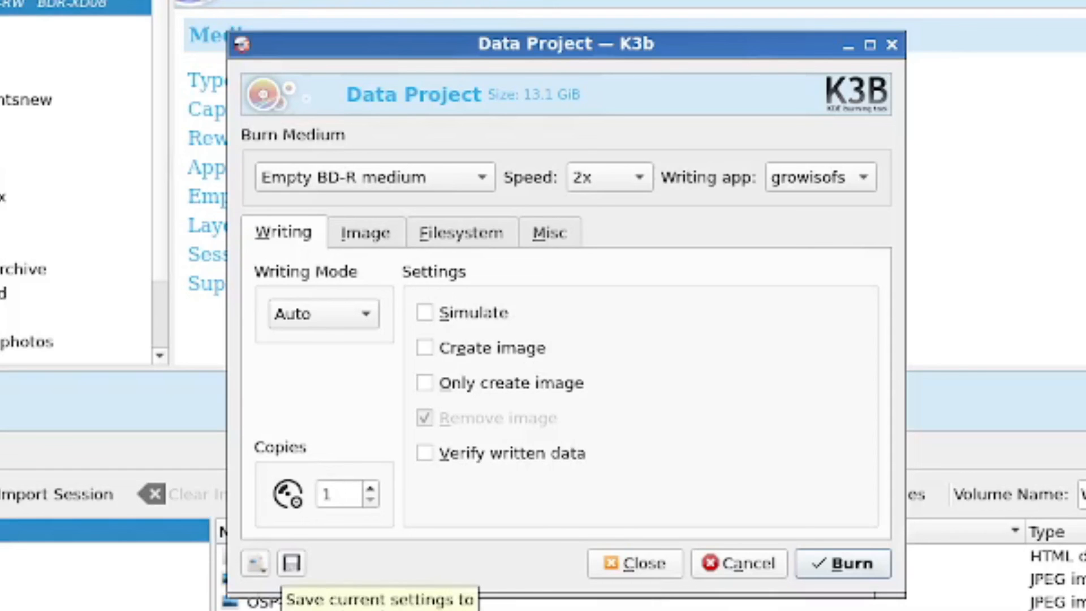